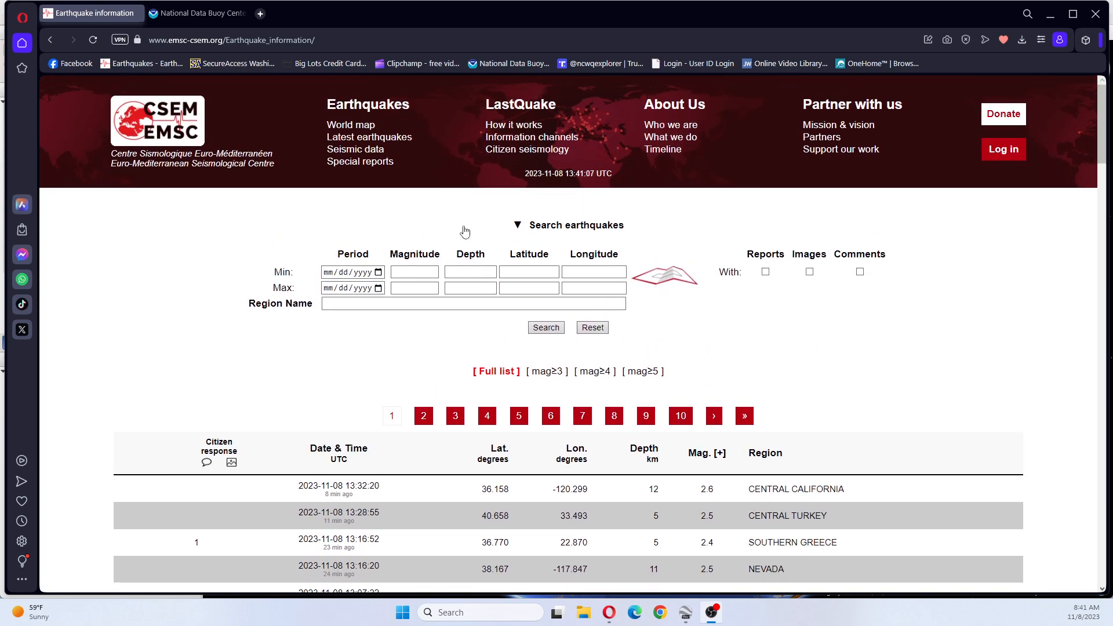
{"action": "mouse_move", "coordinate": [356, 150]}
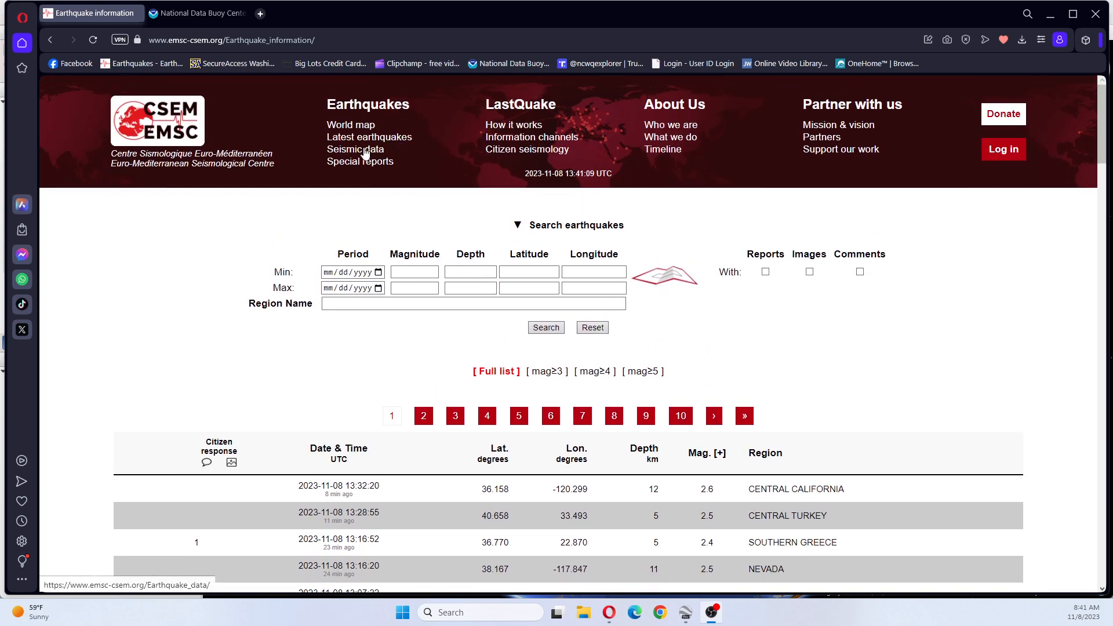
Browse the seismic data listing and open the M6.7 Banda Sea earthquake's details.
{"action": "left_click", "coordinate": [356, 150]}
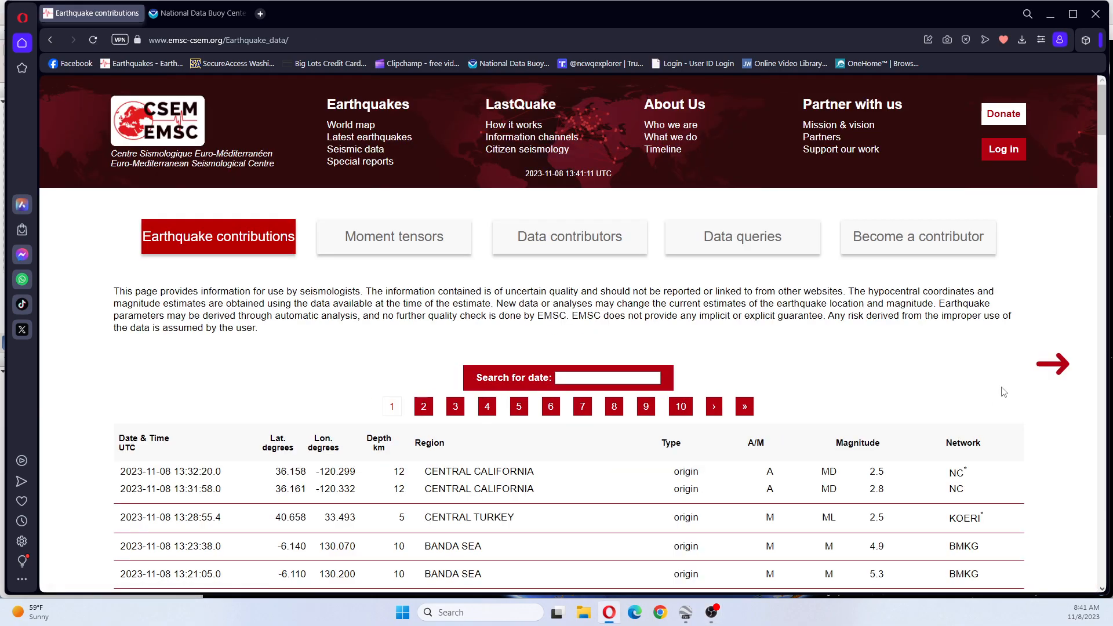
{"action": "scroll", "scroll_direction": "down", "scroll_amount": 3}
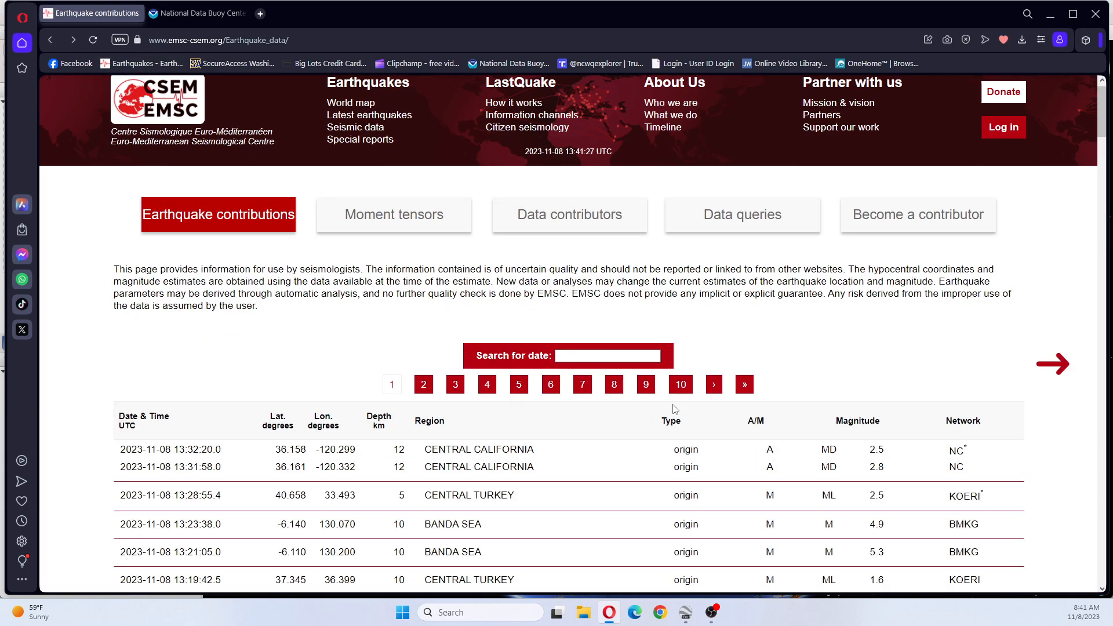
{"action": "scroll", "scroll_direction": "down", "scroll_amount": 3}
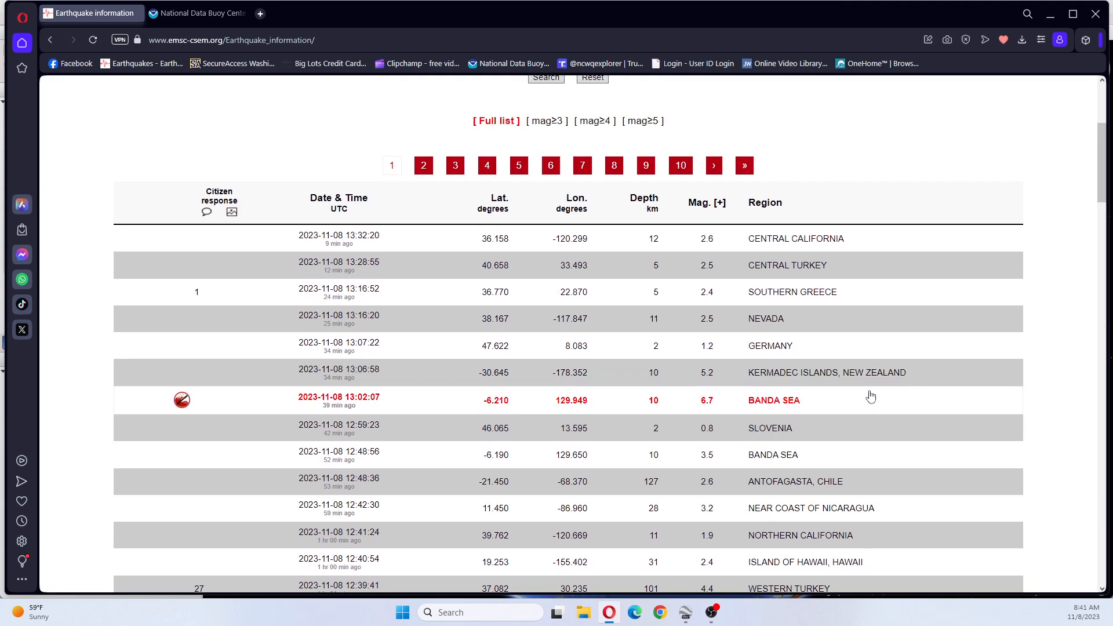
{"action": "left_click", "coordinate": [774, 400]}
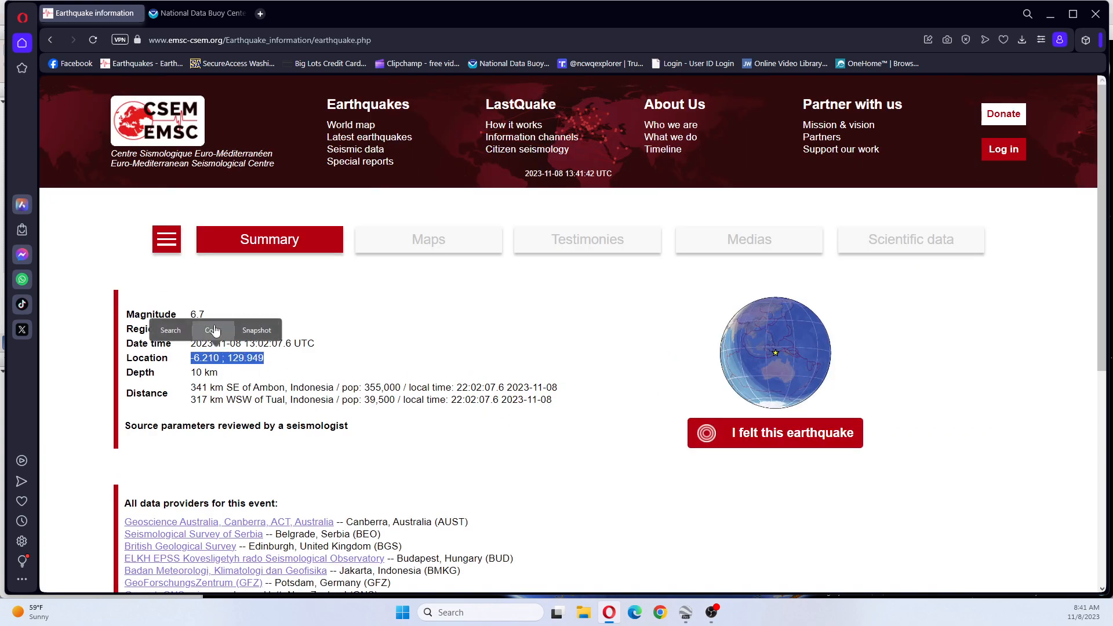
{"action": "mouse_move", "coordinate": [684, 613]}
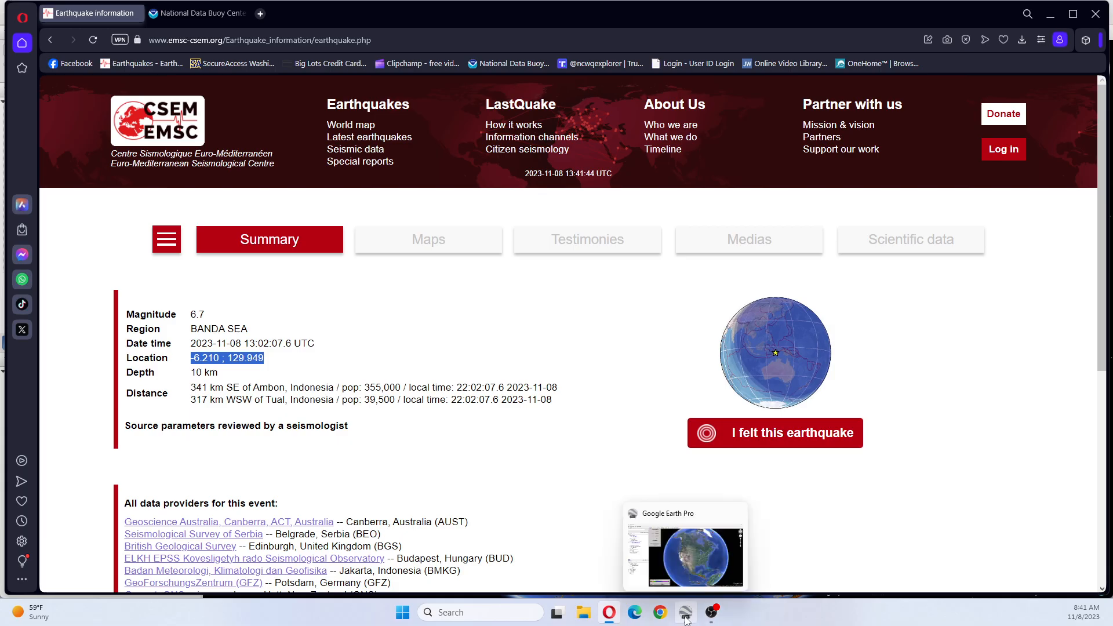
Search '-6.210 ; 129.949' in Google Earth Pro to fly to the epicentre.
{"action": "left_click", "coordinate": [685, 613]}
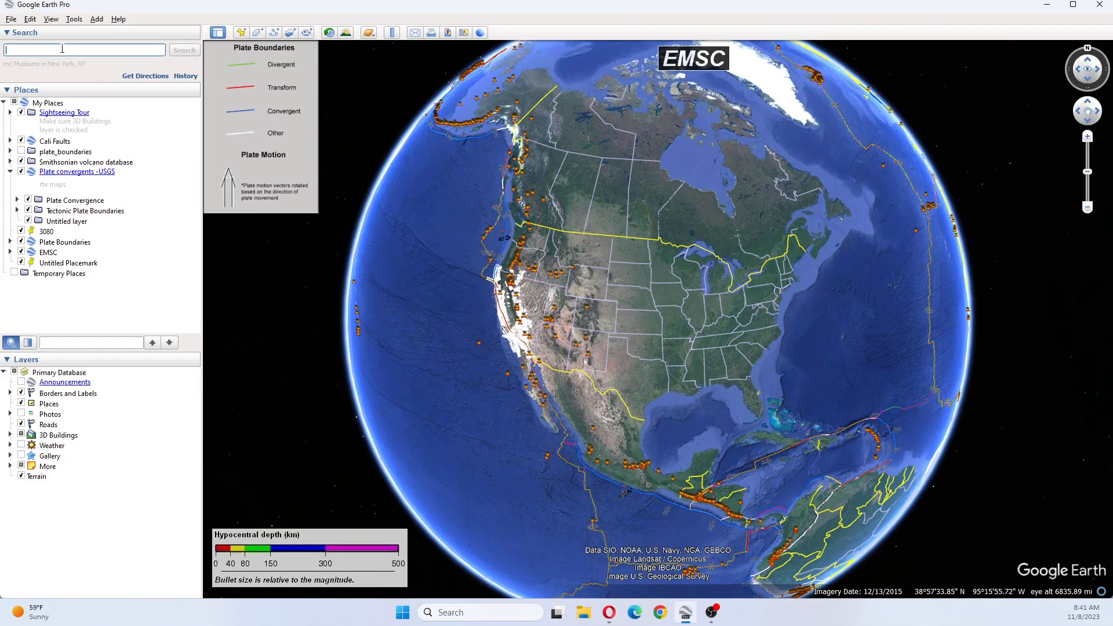
{"action": "type", "text": "-6.210 ; 129.949"}
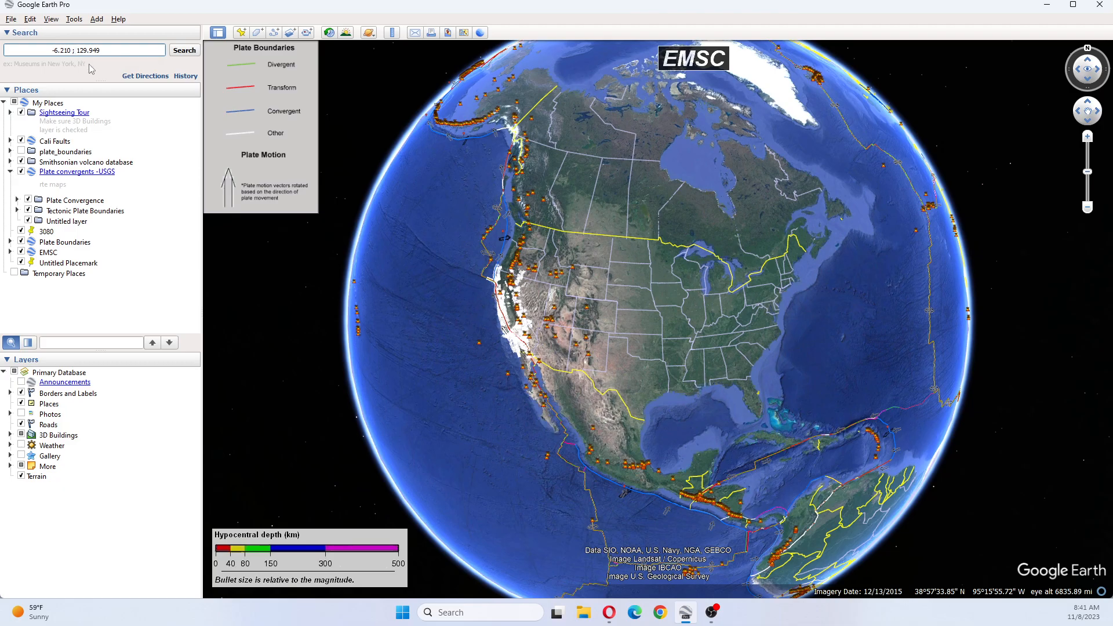
{"action": "left_click", "coordinate": [185, 50]}
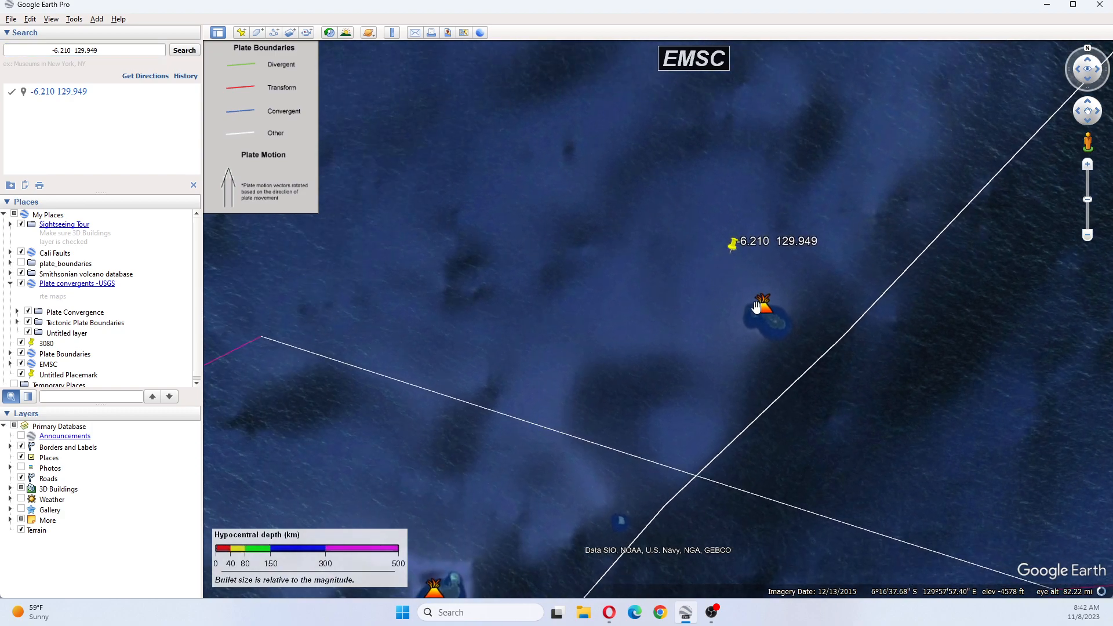
Read the info balloons of the Serua volcano and the Australian–Sunda divergent boundary.
{"action": "left_click", "coordinate": [762, 301]}
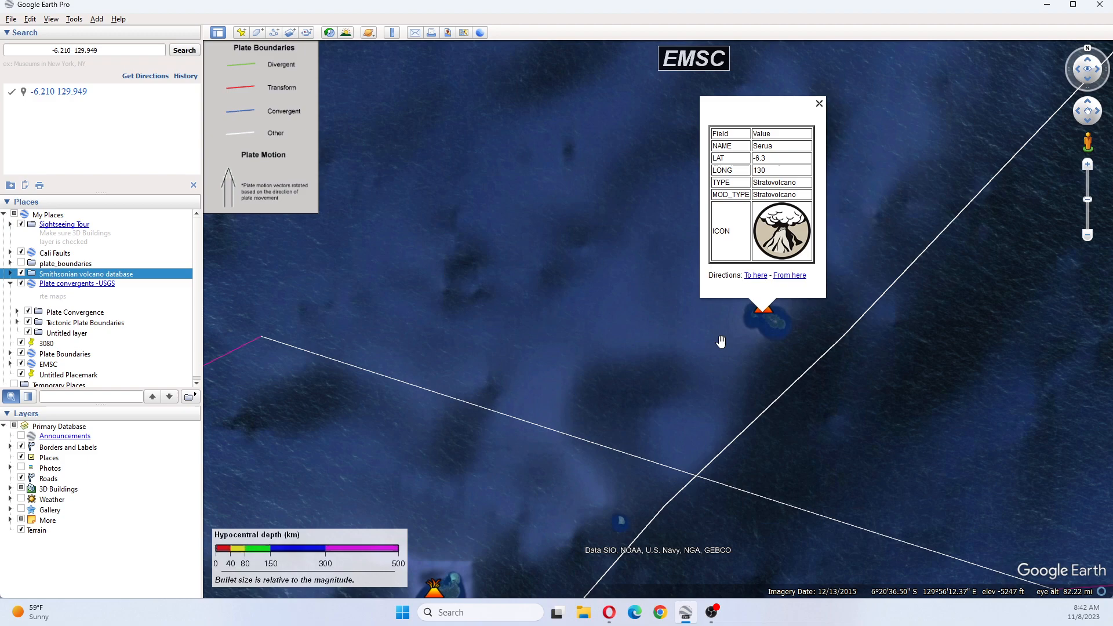
{"action": "left_click", "coordinate": [819, 104]}
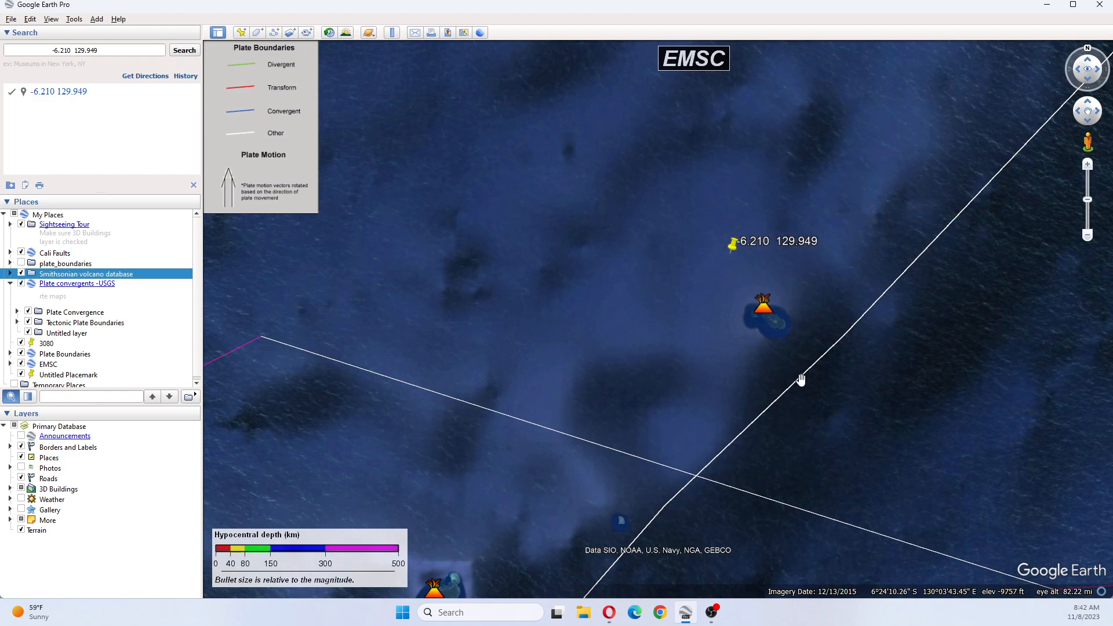
{"action": "left_click", "coordinate": [801, 378]}
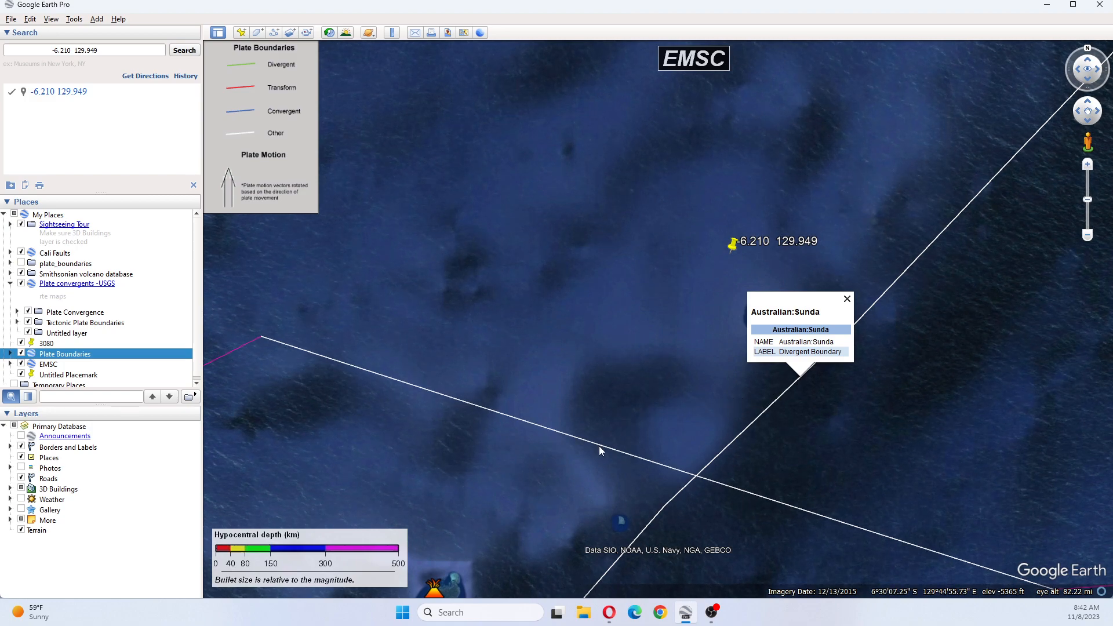
{"action": "left_click", "coordinate": [599, 450]}
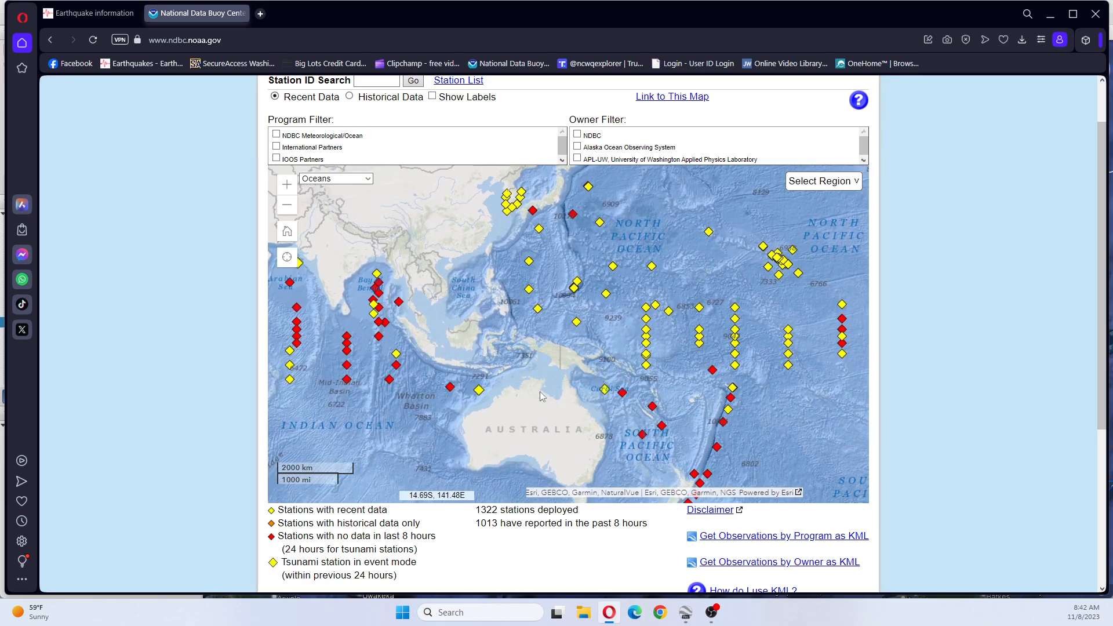
{"action": "mouse_move", "coordinate": [605, 391]}
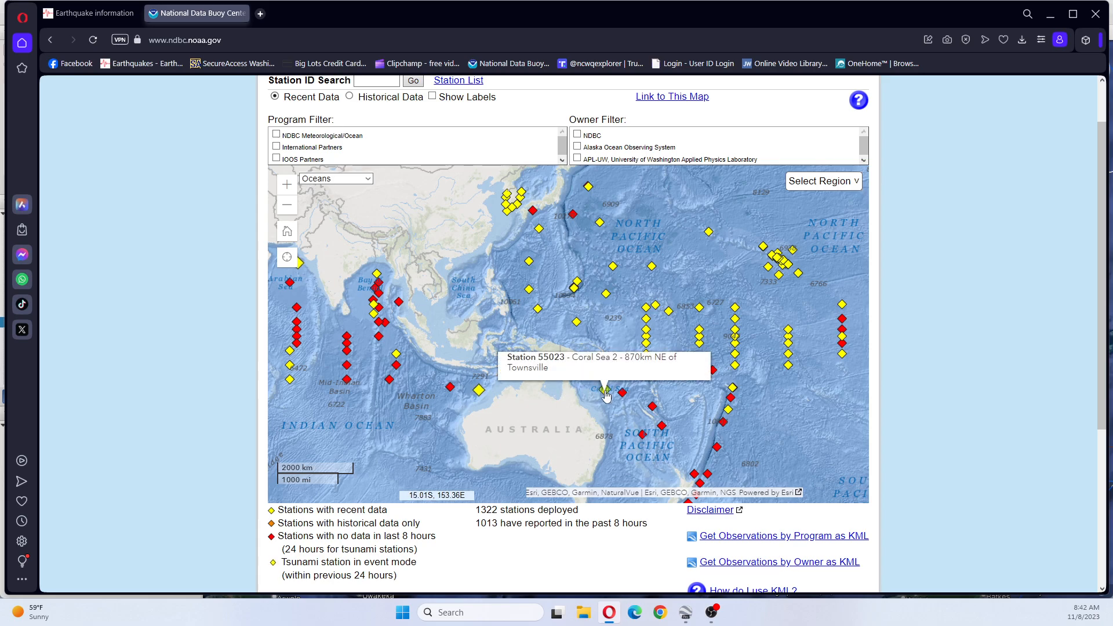
{"action": "mouse_move", "coordinate": [550, 398]}
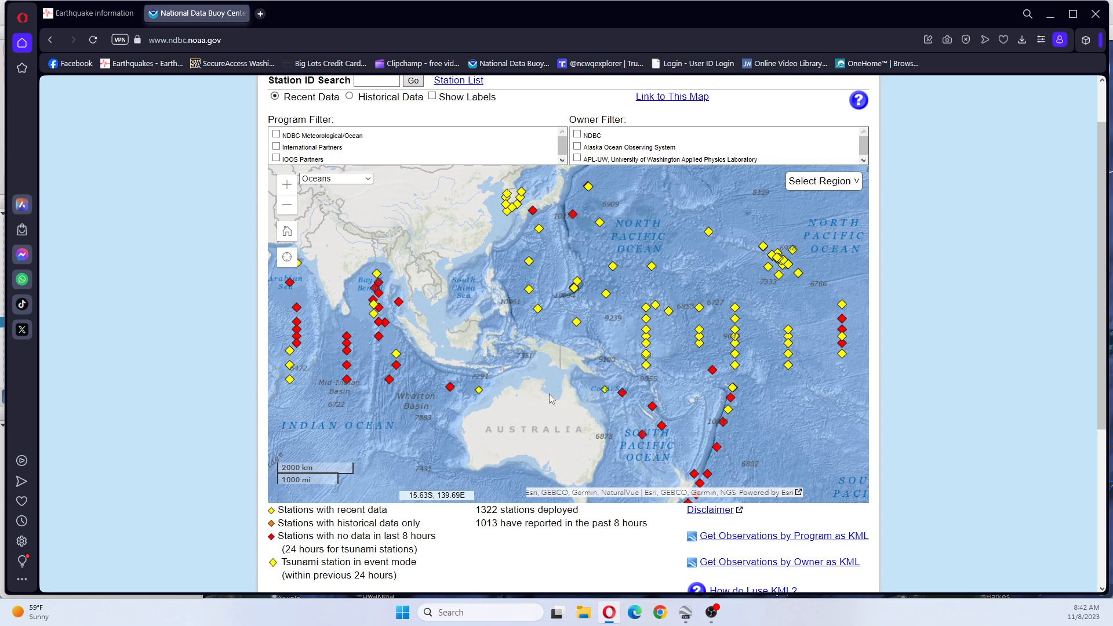
{"action": "mouse_move", "coordinate": [479, 390]}
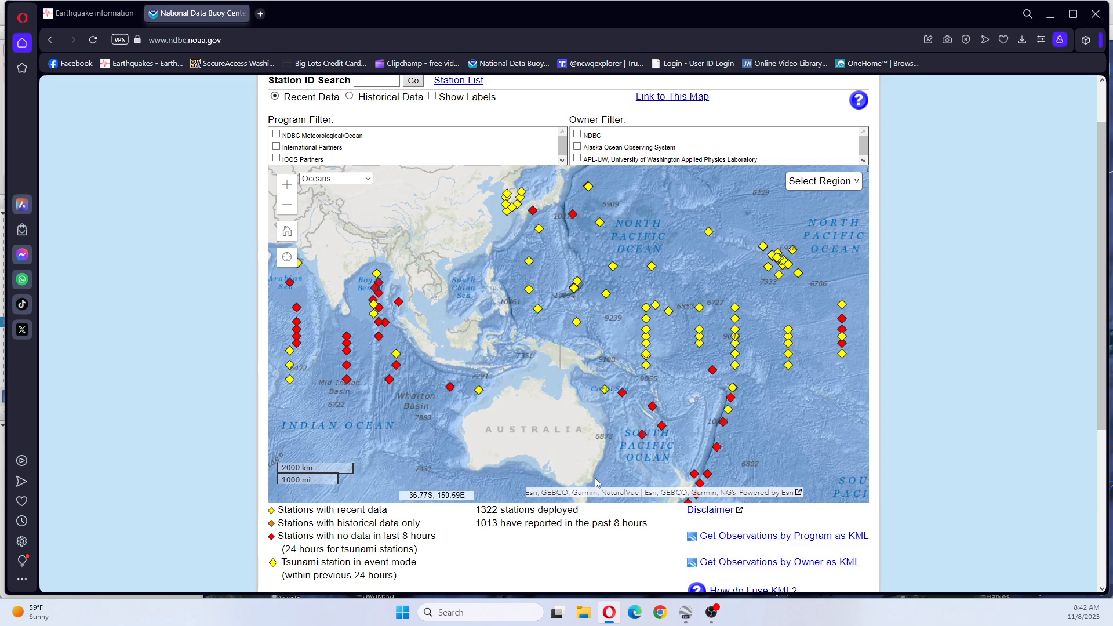
Look over NDBC buoy stations near Australia, including station 55023 Coral Sea 2.
{"action": "scroll", "scroll_direction": "down", "scroll_amount": 3}
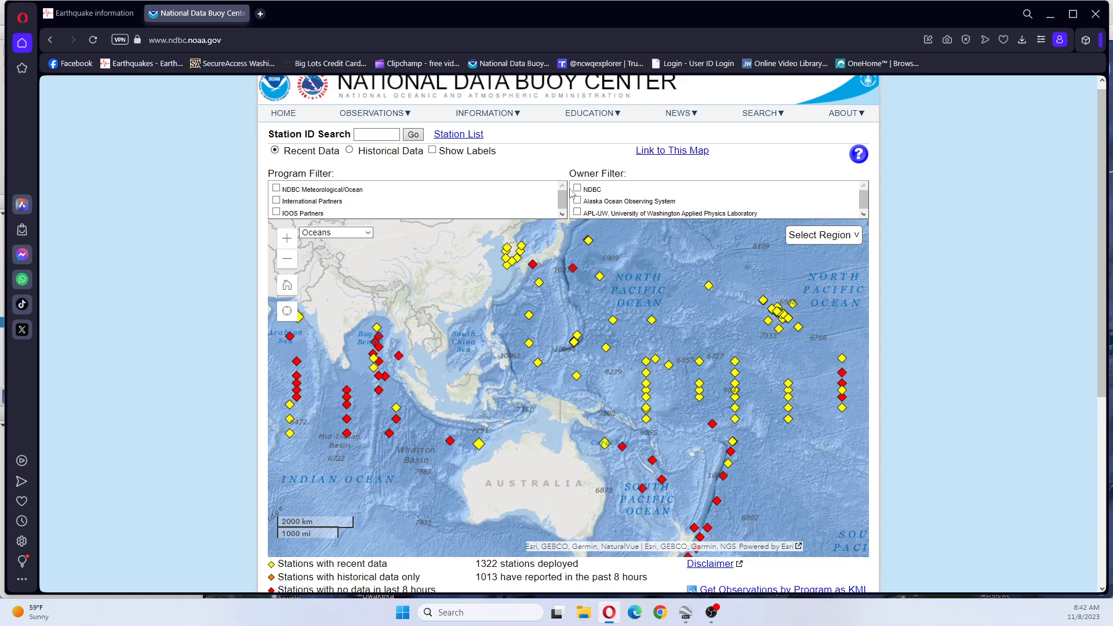
{"action": "left_click", "coordinate": [576, 190]}
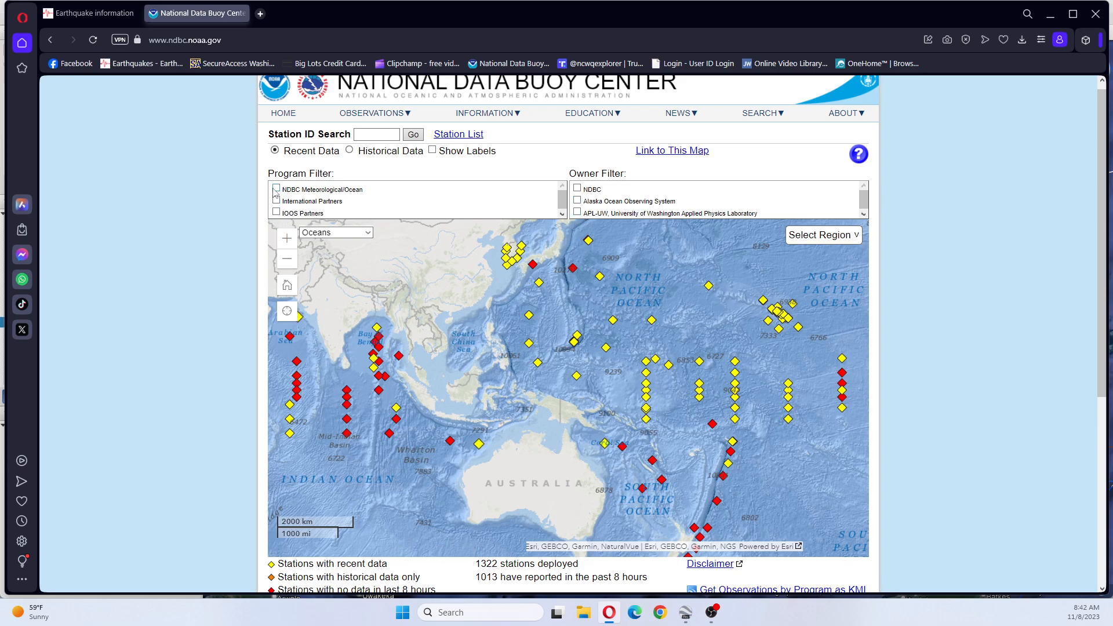
{"action": "scroll", "scroll_direction": "down", "scroll_amount": 3}
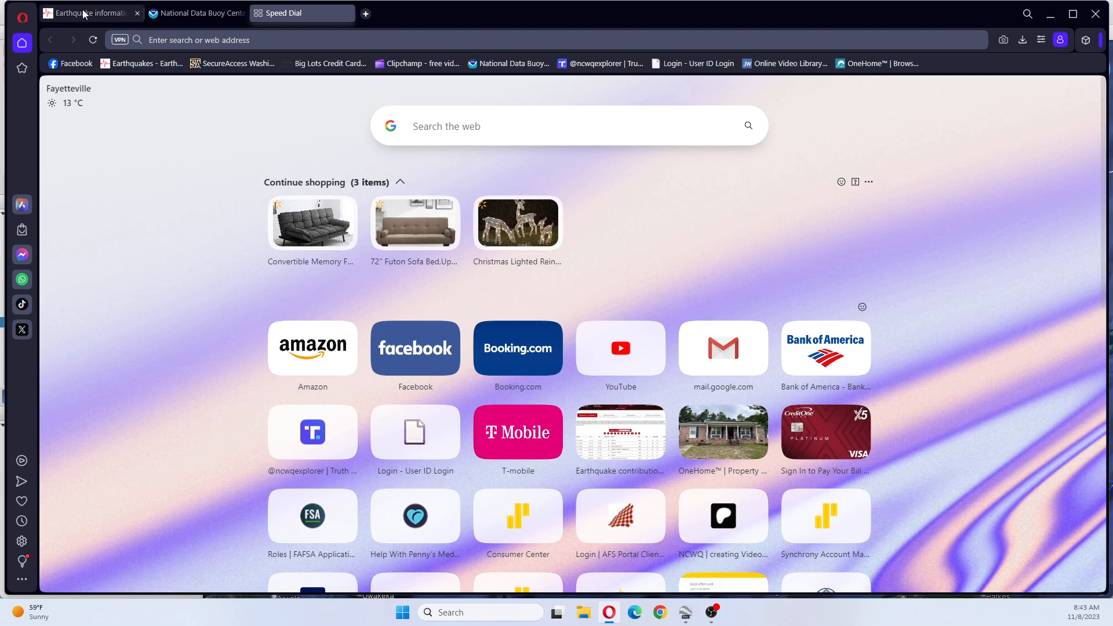
Run a web search for 'Banda Sea 6.7 earthquake' from a new tab.
{"action": "left_click", "coordinate": [89, 13]}
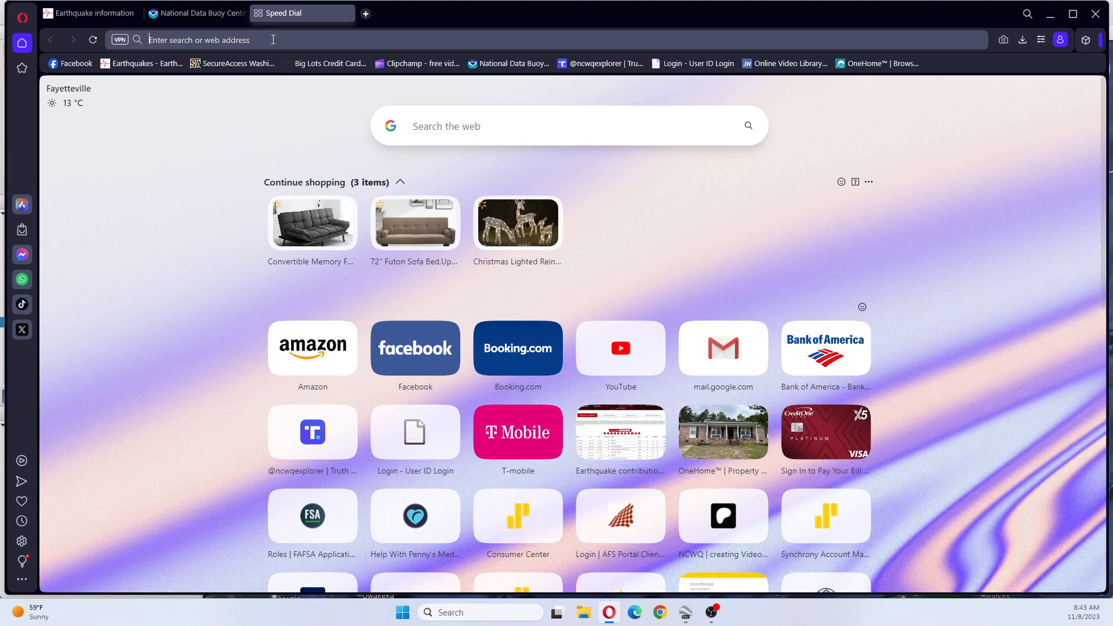
{"action": "type", "text": "Banda"}
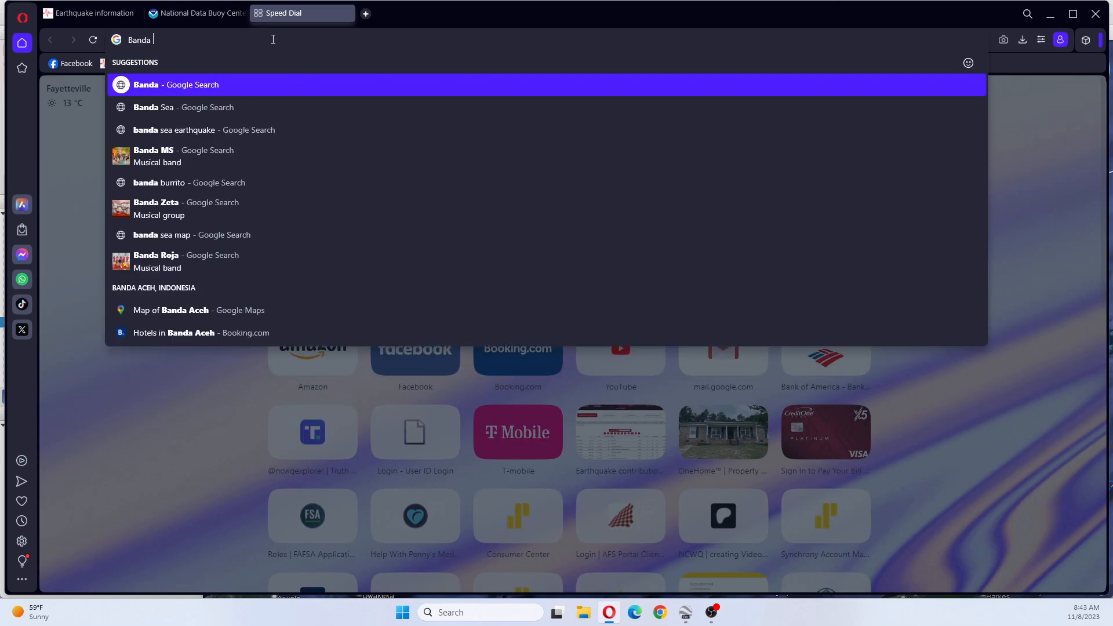
{"action": "type", "text": "Sea"}
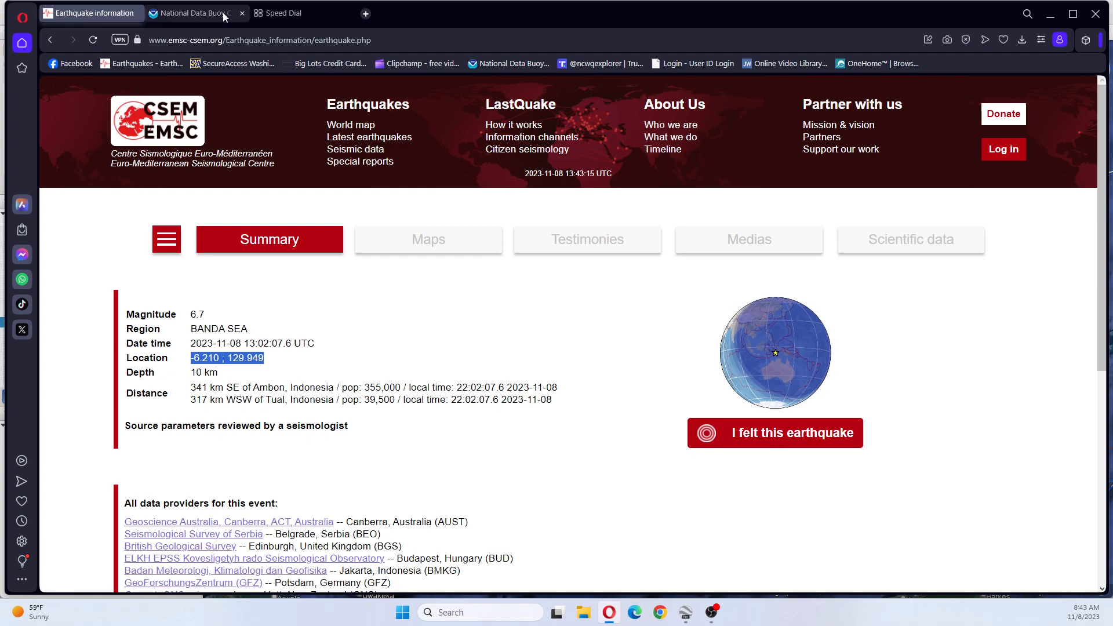
{"action": "left_click", "coordinate": [291, 13]}
{"action": "type", "text": "Banda Sea 6.7 earthq"}
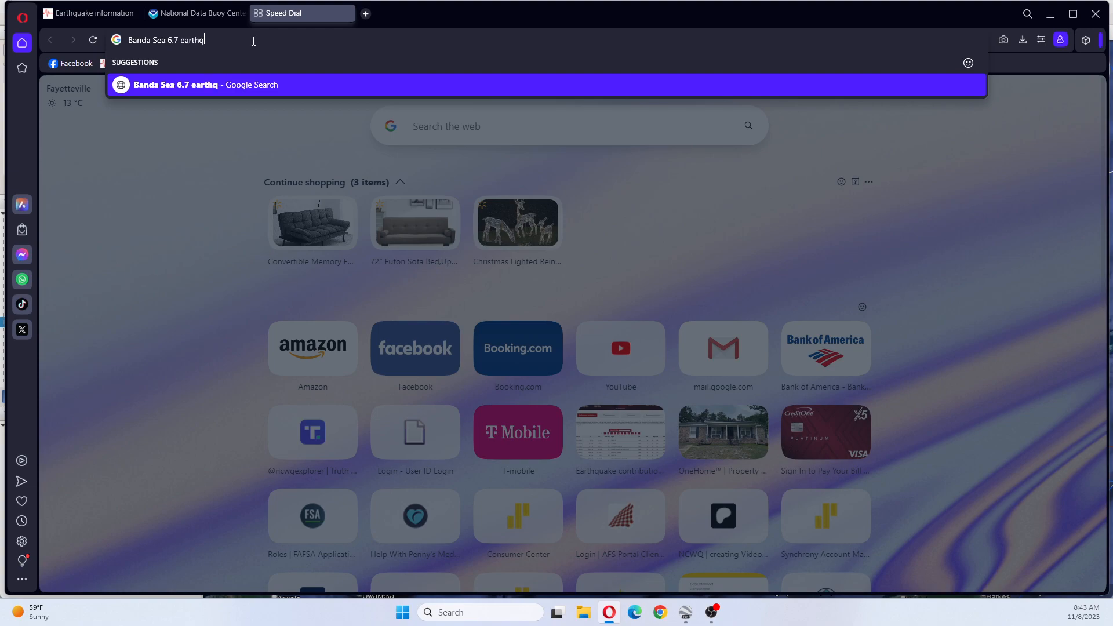
{"action": "key", "text": "Enter"}
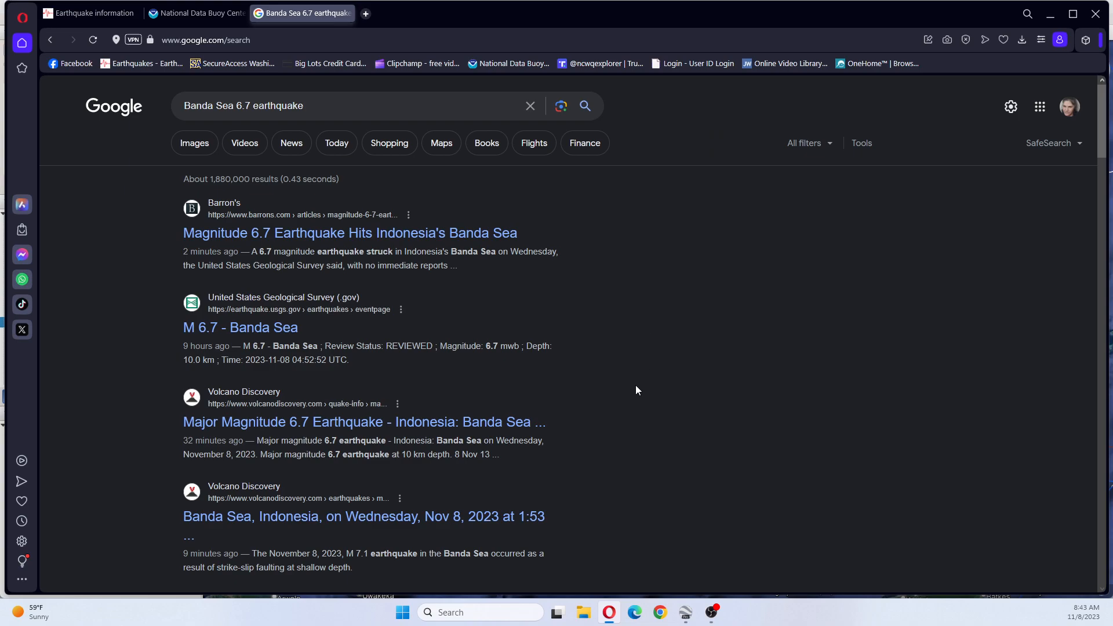
Skim the news results down to Reuters' report, then return to the EMSC summary.
{"action": "scroll", "scroll_direction": "down", "scroll_amount": 3}
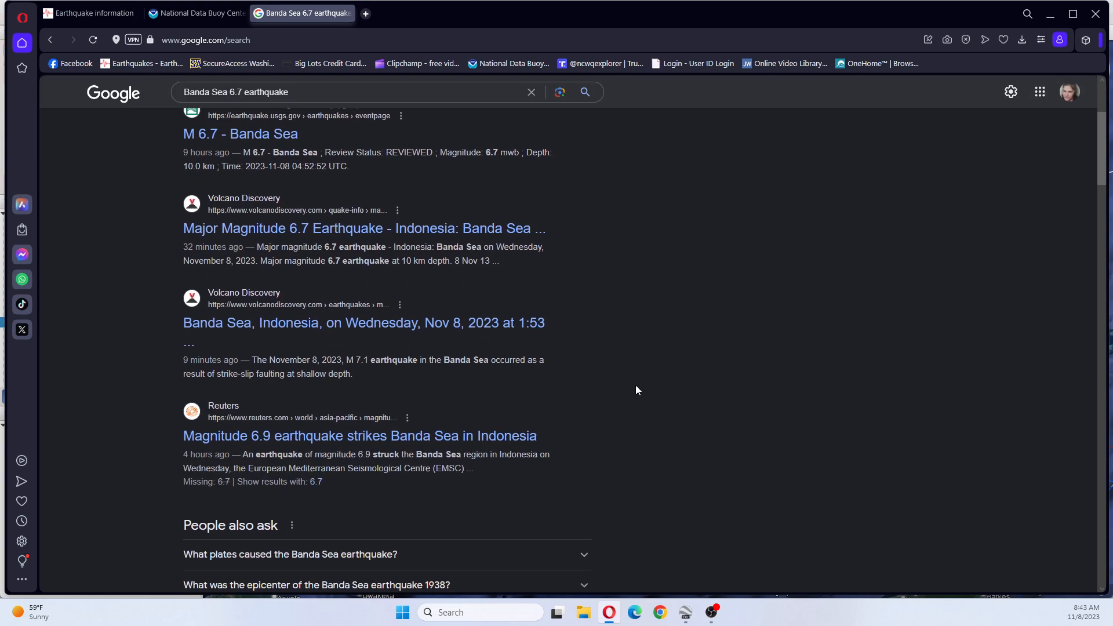
{"action": "scroll", "scroll_direction": "down", "scroll_amount": 3}
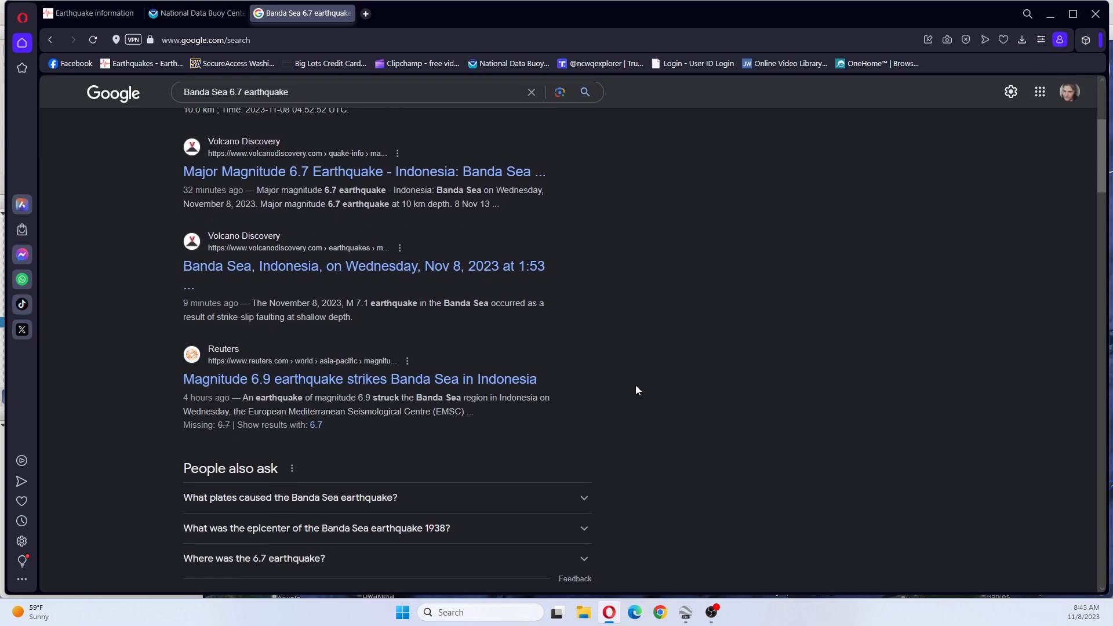
{"action": "scroll", "scroll_direction": "down", "scroll_amount": 3}
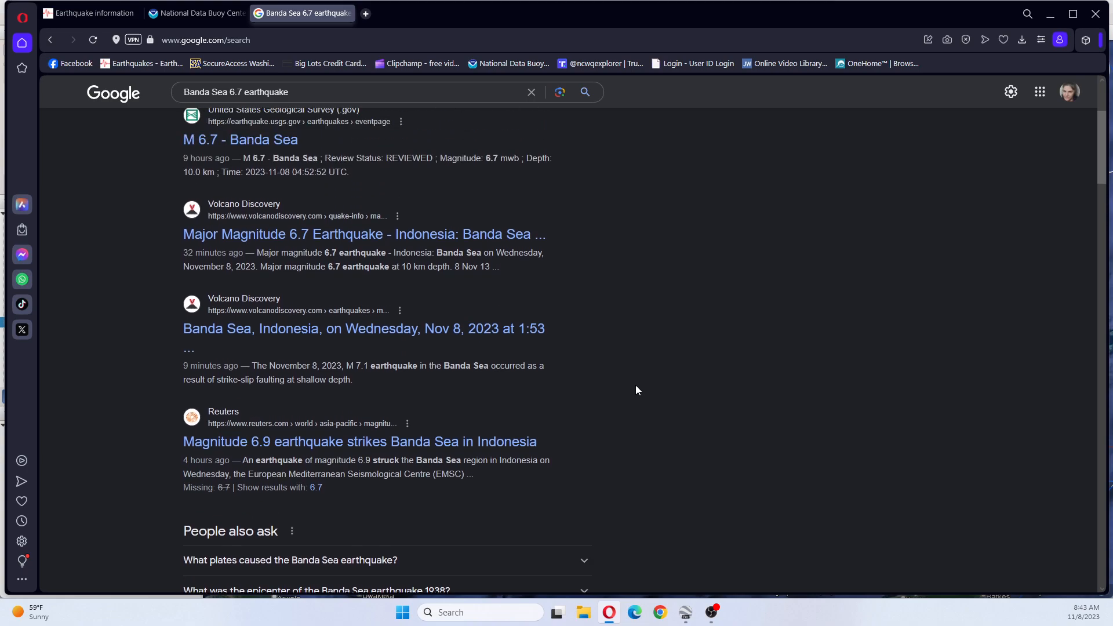
{"action": "mouse_move", "coordinate": [375, 494]}
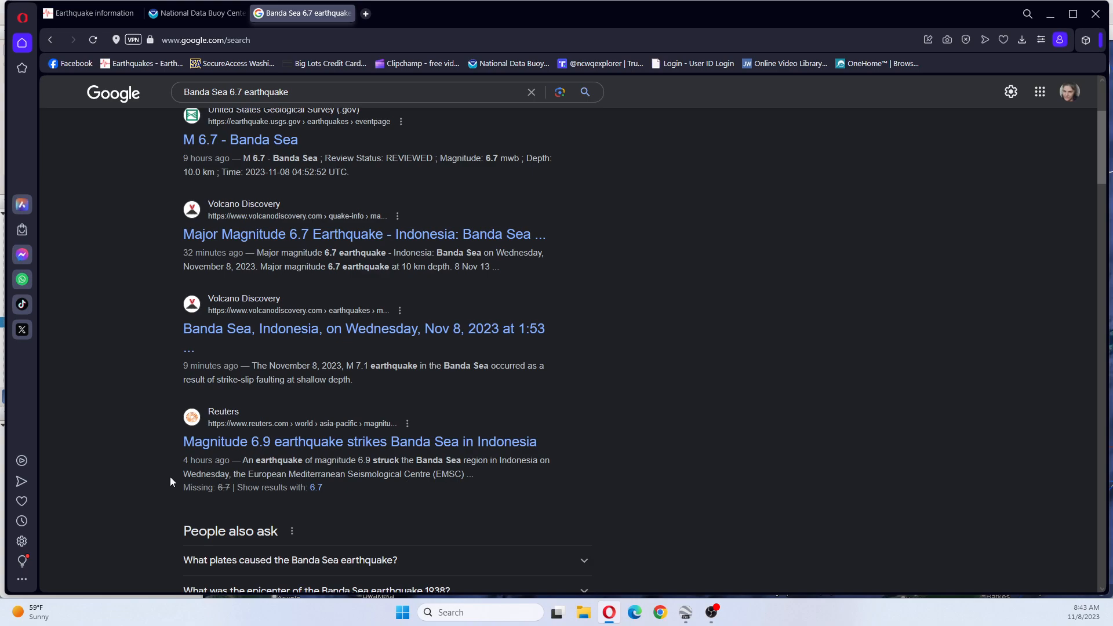
{"action": "mouse_move", "coordinate": [561, 463]}
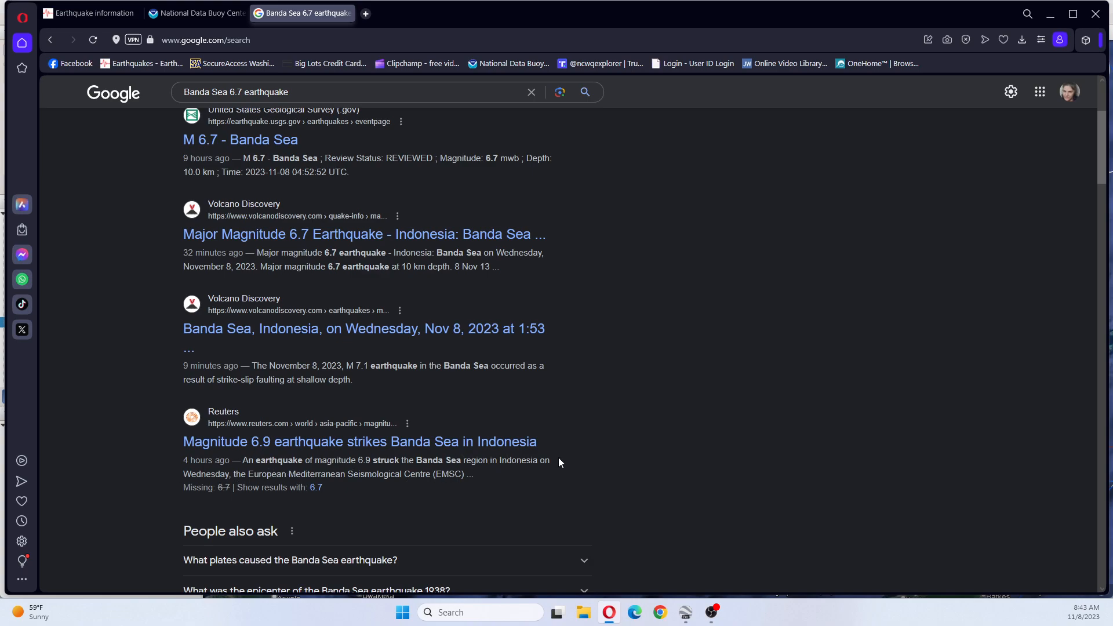
{"action": "mouse_move", "coordinate": [609, 495]}
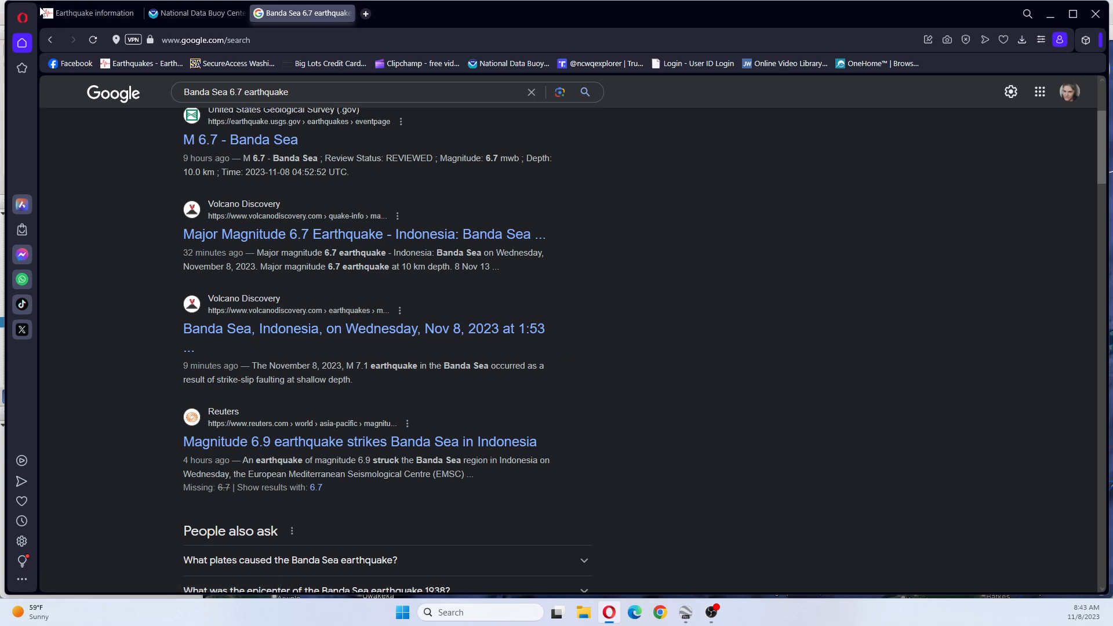
{"action": "left_click", "coordinate": [87, 13]}
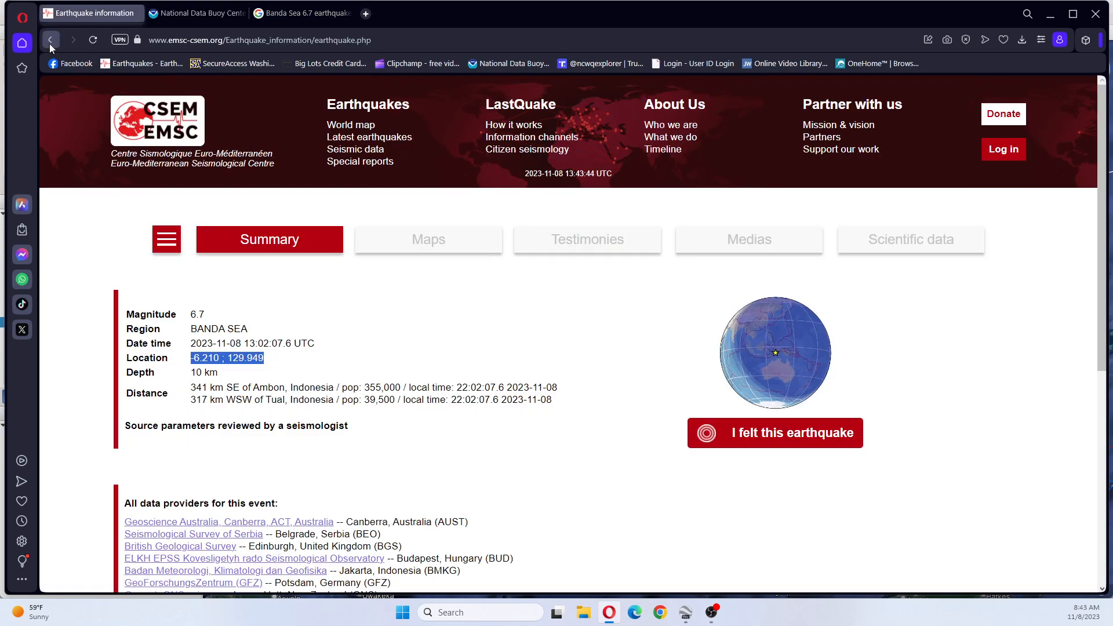
Go back to EMSC's latest earthquakes list and scroll to the red M6.7 Banda Sea row.
{"action": "left_click", "coordinate": [50, 39]}
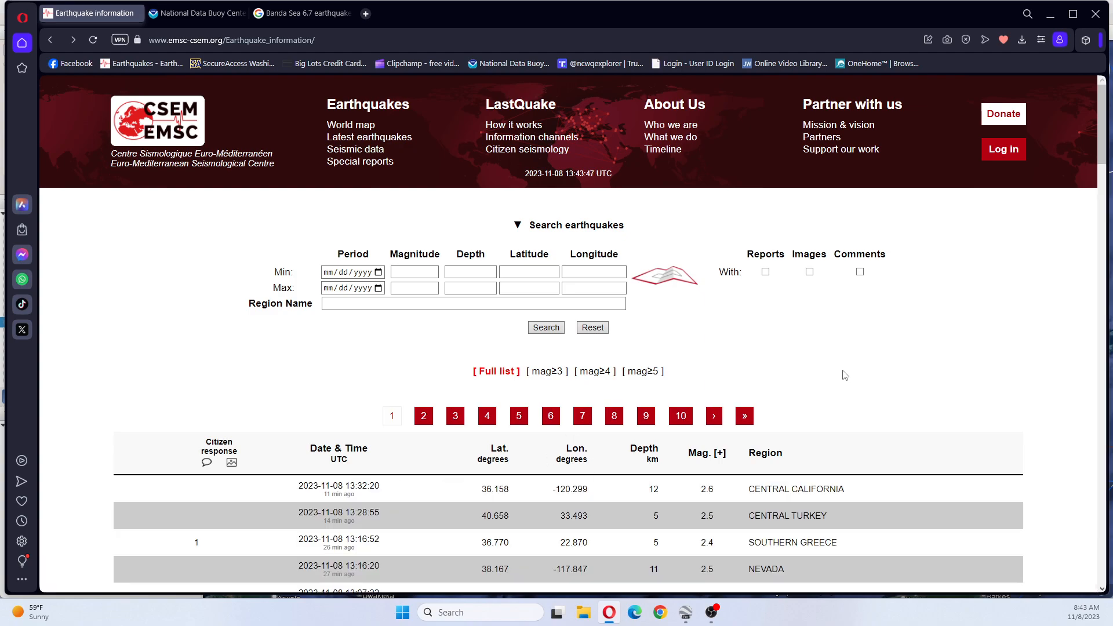
{"action": "scroll", "scroll_direction": "down", "scroll_amount": 3}
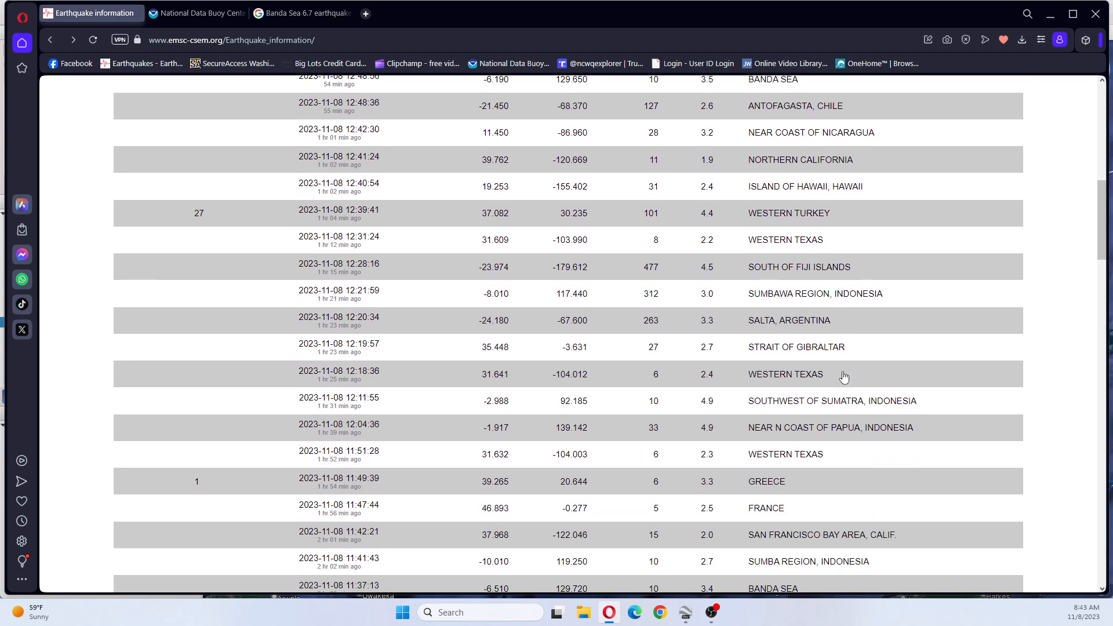
{"action": "scroll", "scroll_direction": "down", "scroll_amount": 3}
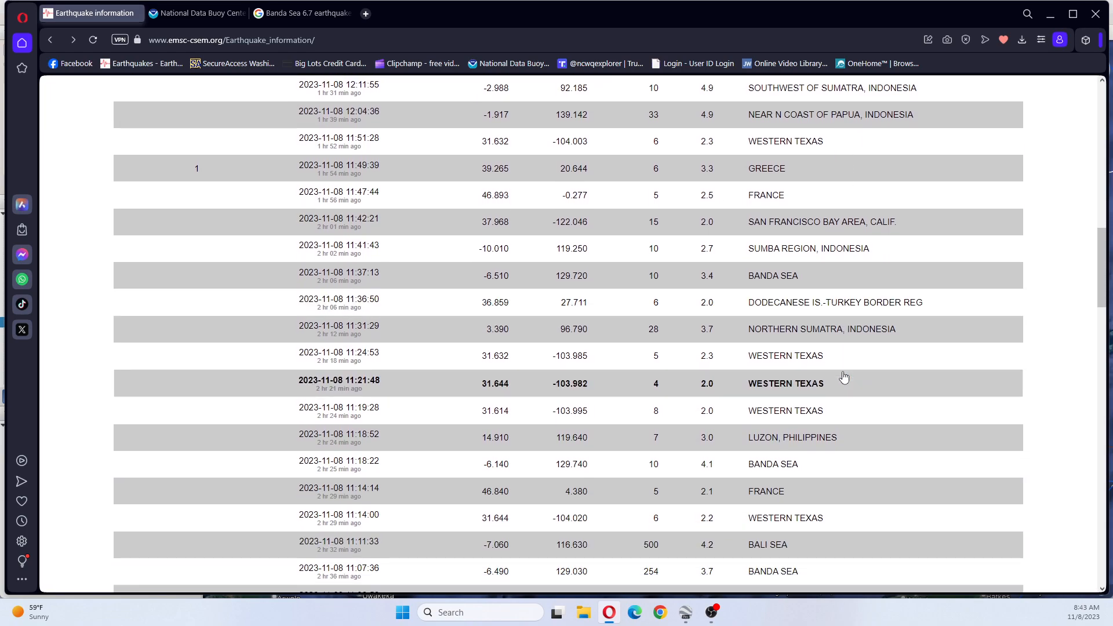
{"action": "scroll", "scroll_direction": "down", "scroll_amount": 3}
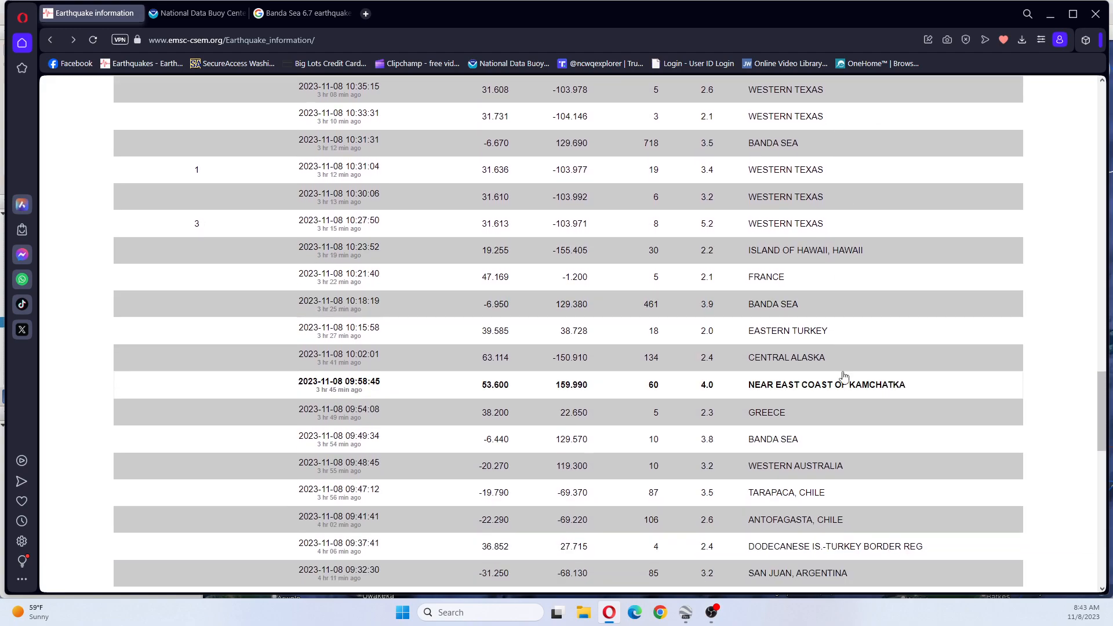
{"action": "scroll", "scroll_direction": "down", "scroll_amount": 3}
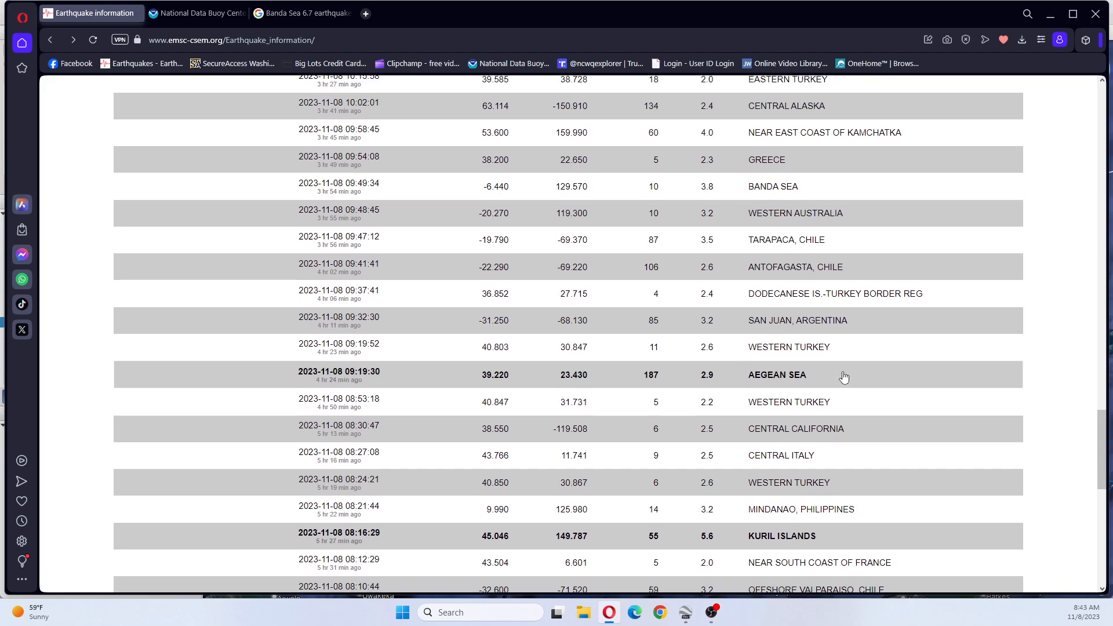
{"action": "scroll", "scroll_direction": "down", "scroll_amount": 3}
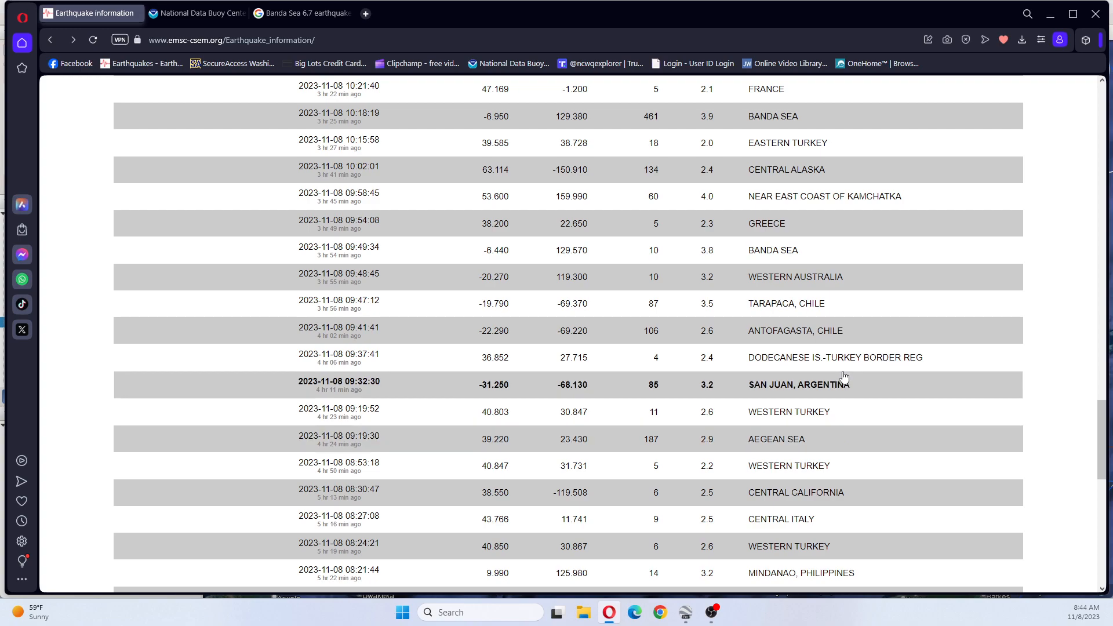
{"action": "scroll", "scroll_direction": "up", "scroll_amount": 3}
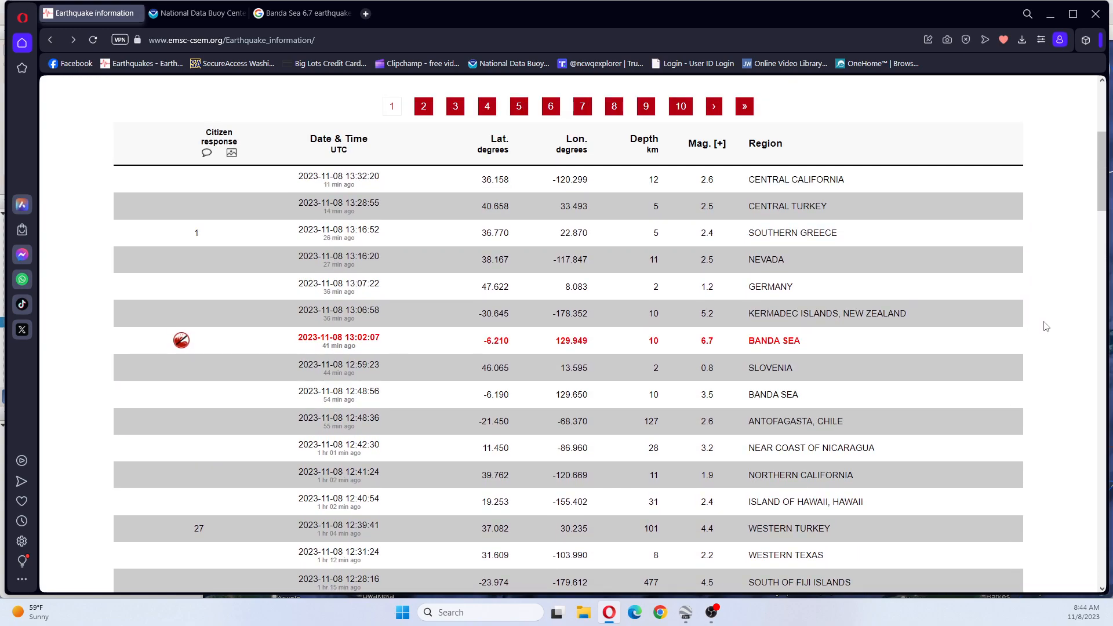
Return to the Banda Sea 6.7 Google results and review USGS, Volcano Discovery and Reuters reports.
{"action": "left_click", "coordinate": [301, 13]}
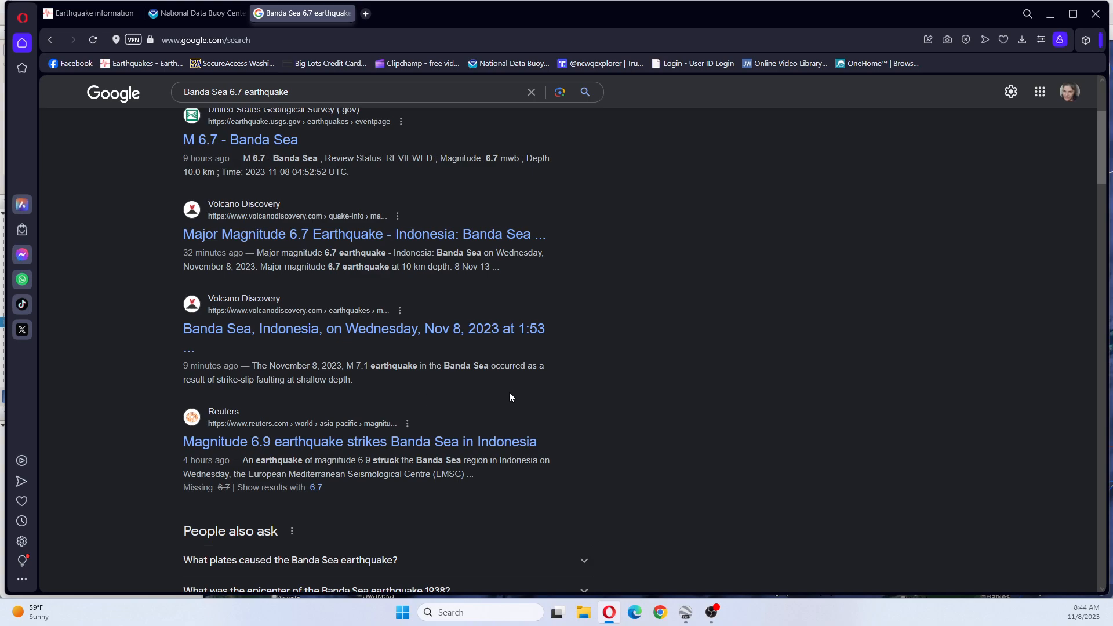
{"action": "mouse_move", "coordinate": [352, 414]}
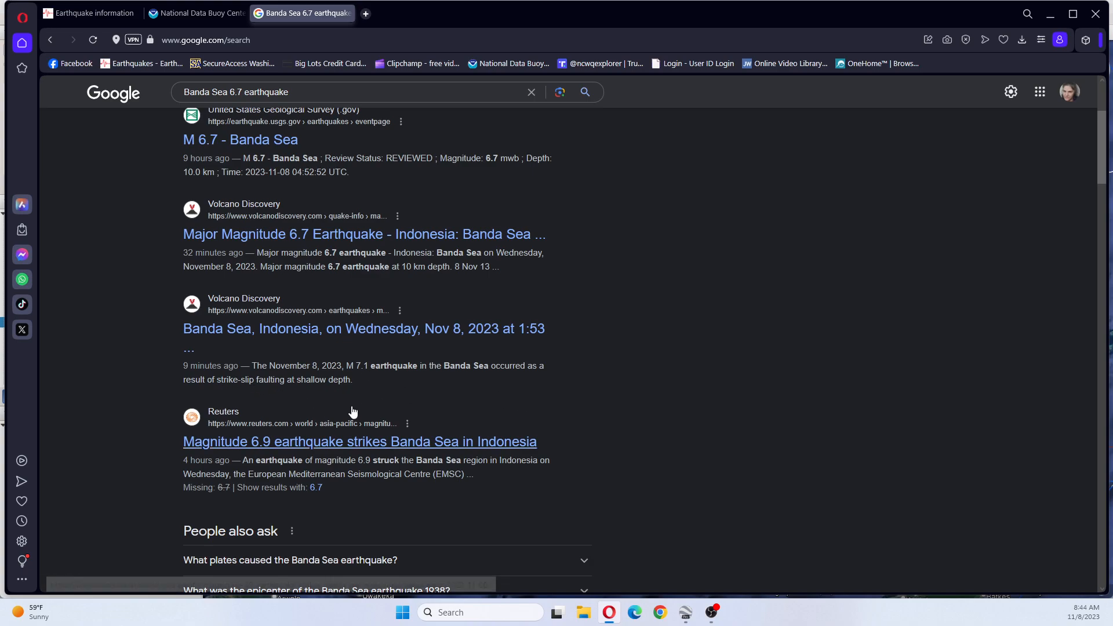
{"action": "mouse_move", "coordinate": [448, 410]}
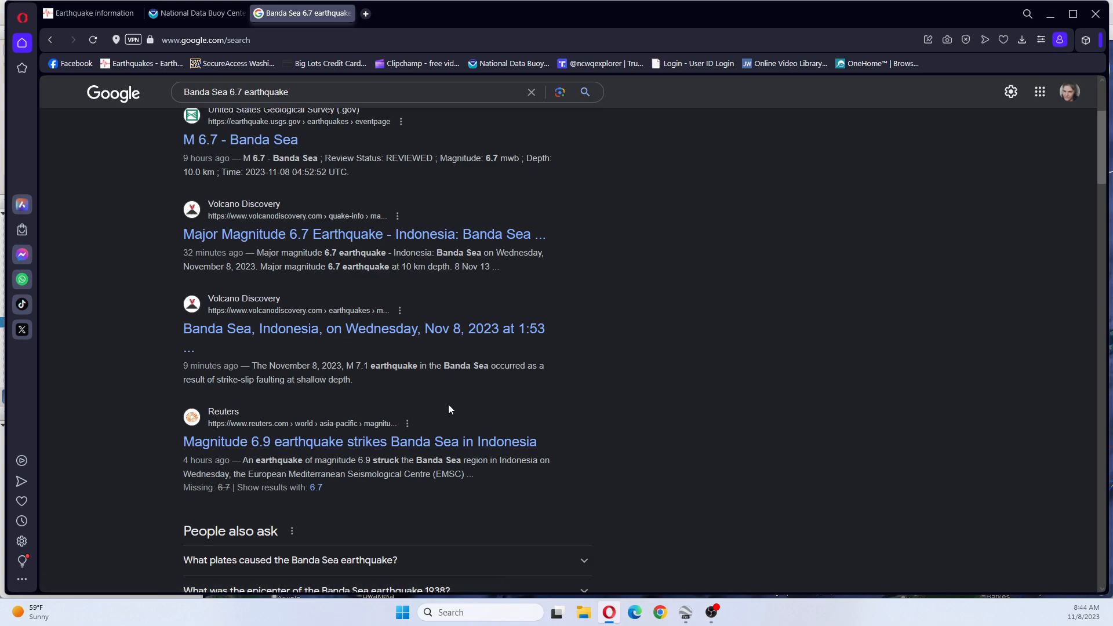
{"action": "scroll", "scroll_direction": "down", "scroll_amount": 3}
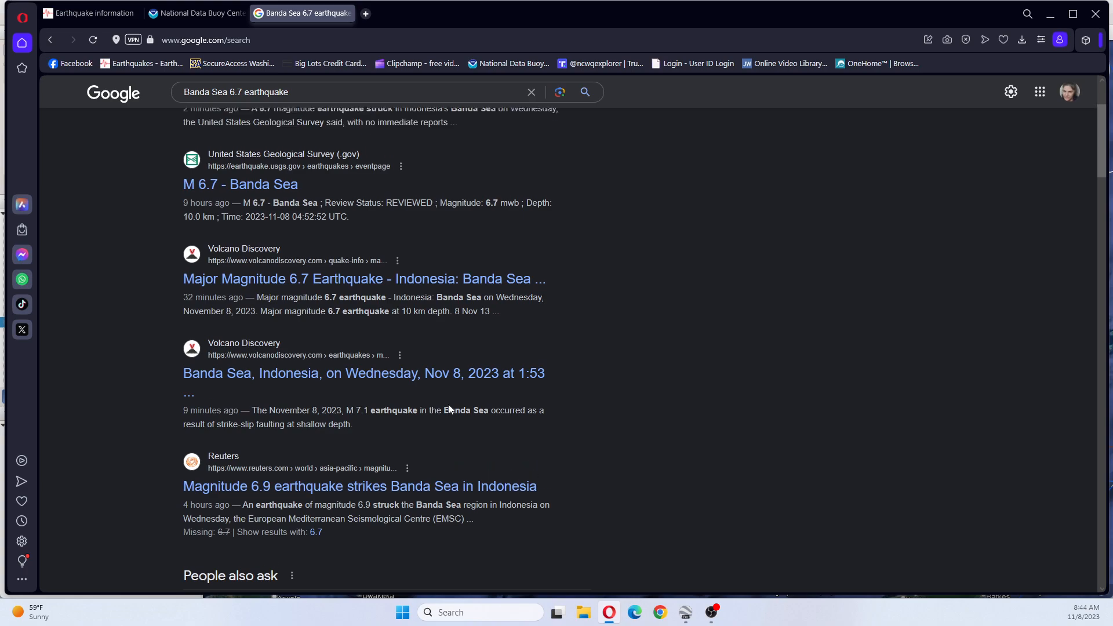
{"action": "scroll", "scroll_direction": "down", "scroll_amount": 3}
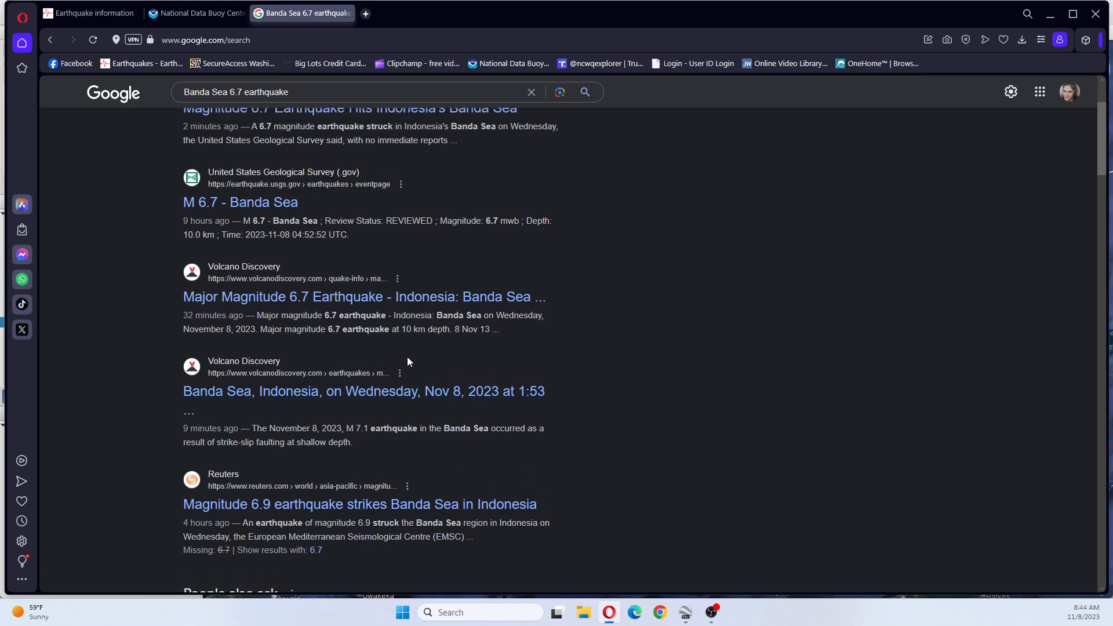
{"action": "mouse_move", "coordinate": [540, 352]}
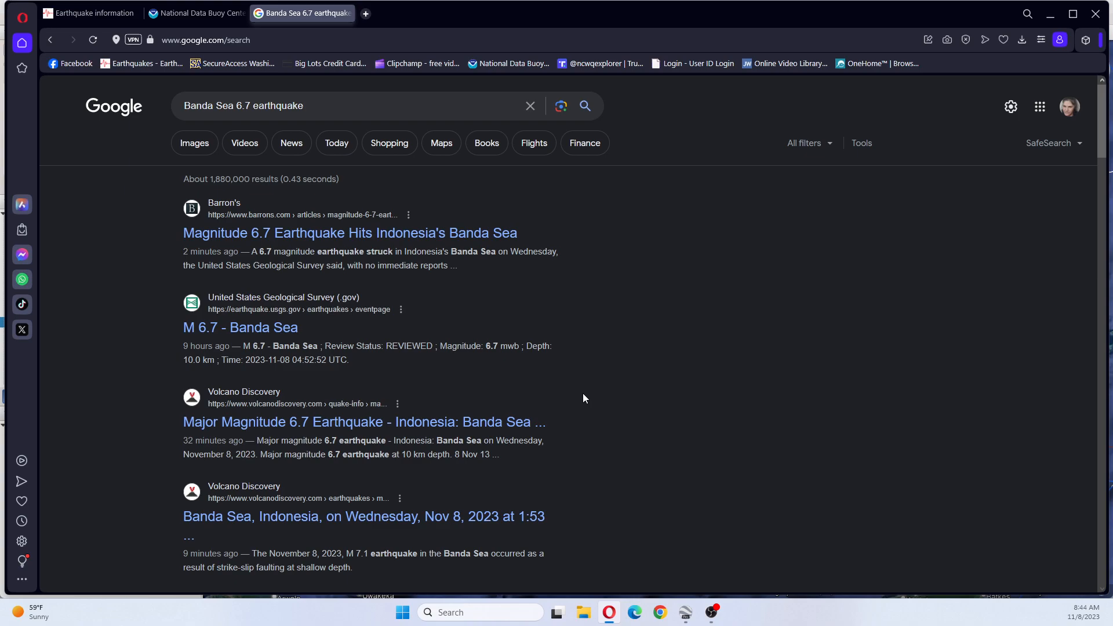
{"action": "mouse_move", "coordinate": [481, 387]}
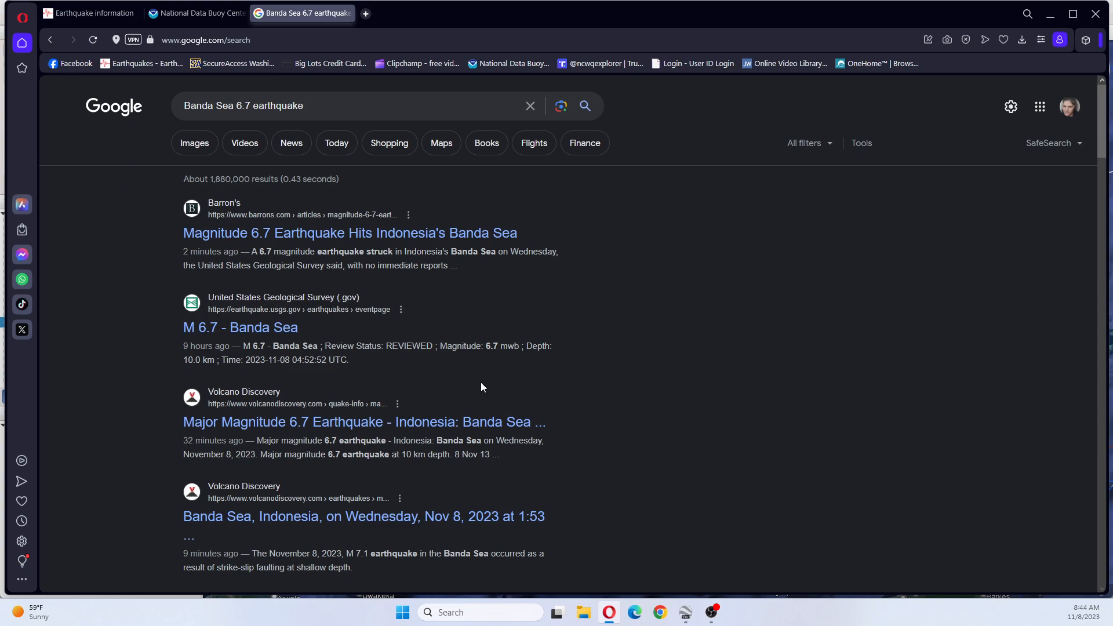
Refine the query with 'tsunami warning' and read results confirming no warning was issued.
{"action": "left_click", "coordinate": [322, 105]}
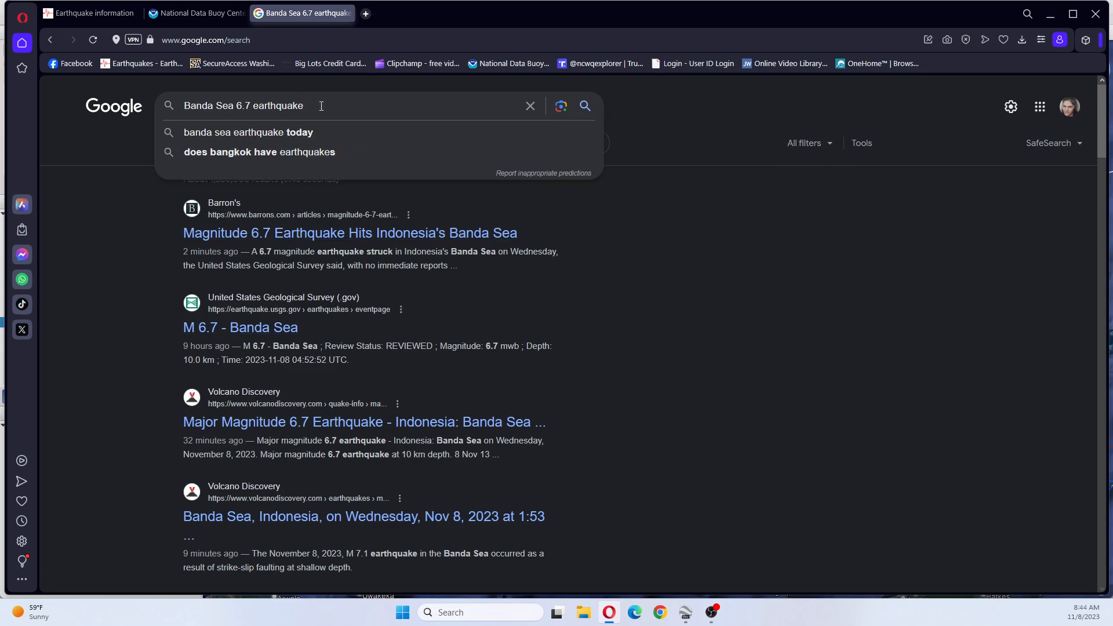
{"action": "type", "text": "tsunami"}
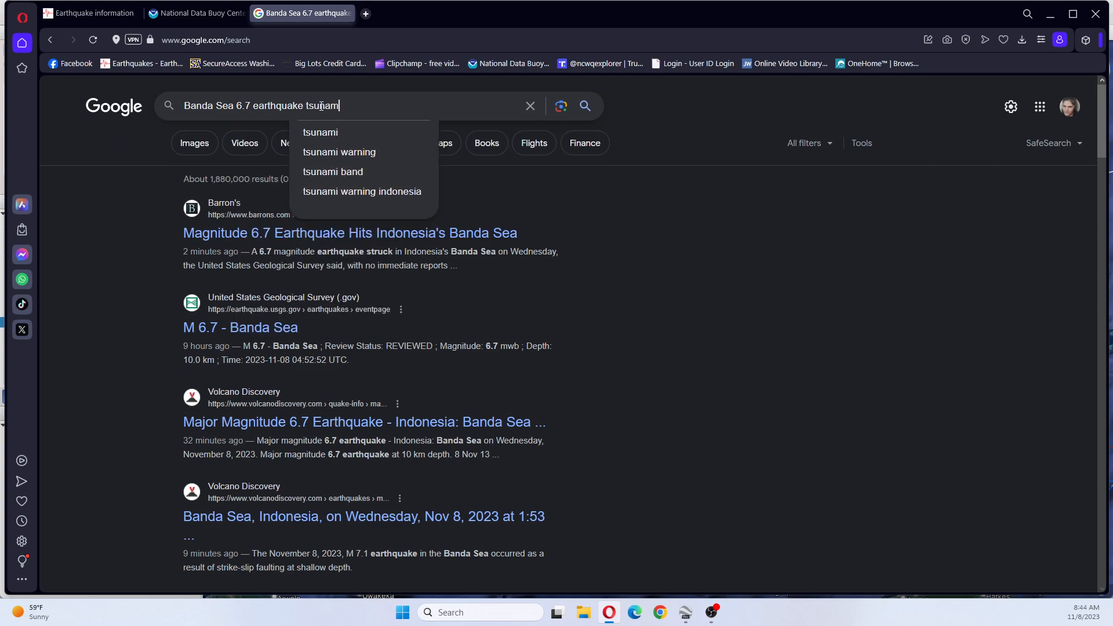
{"action": "type", "text": "warning"}
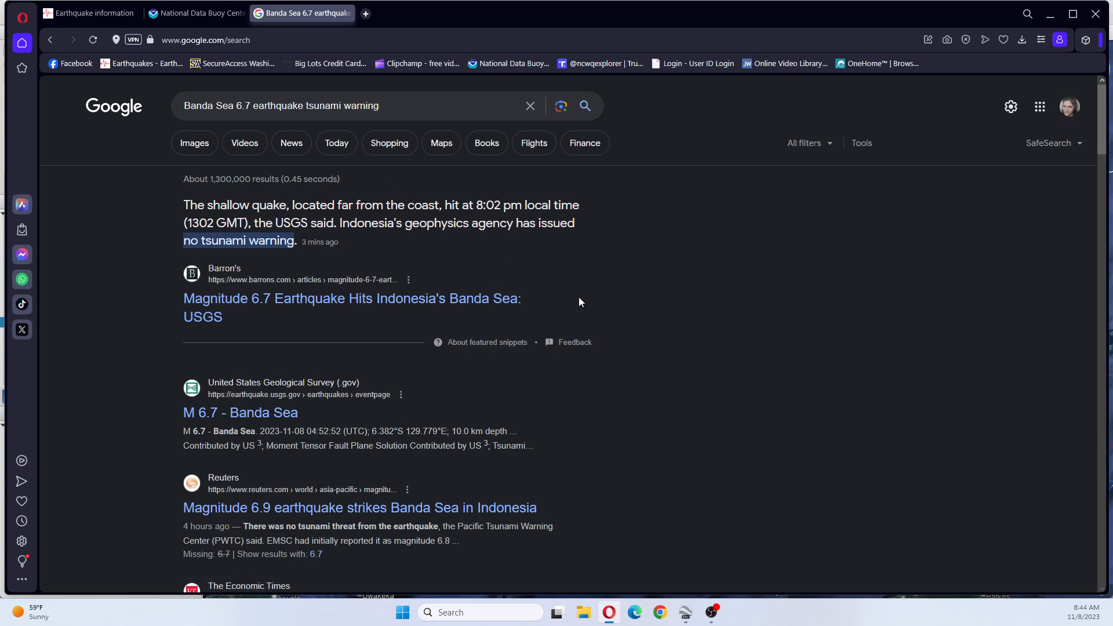
{"action": "mouse_move", "coordinate": [742, 328]}
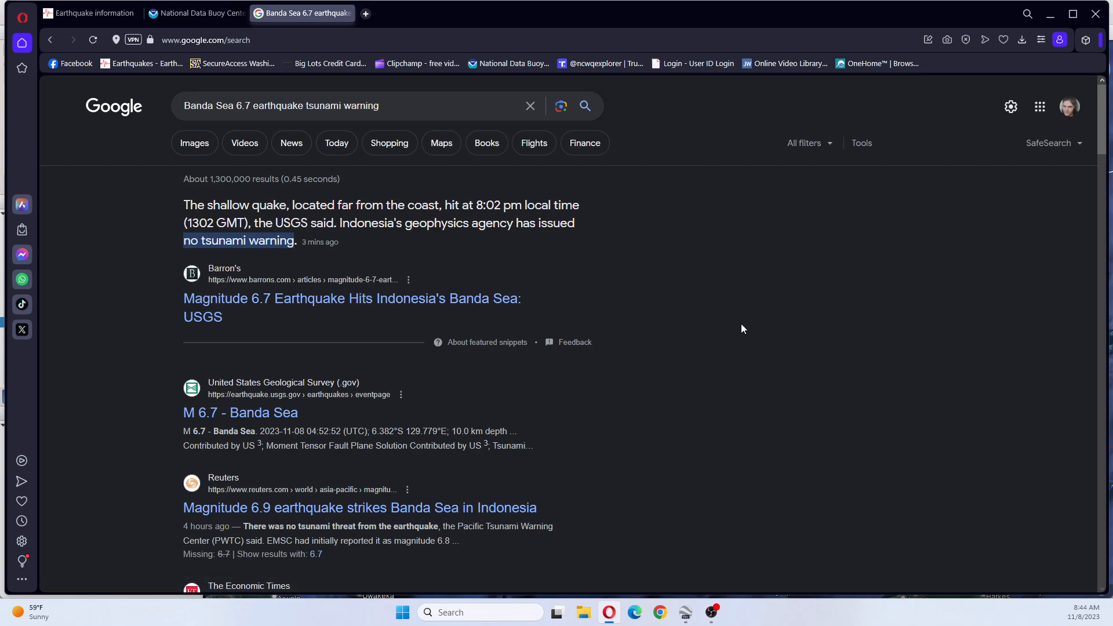
{"action": "mouse_move", "coordinate": [666, 333]}
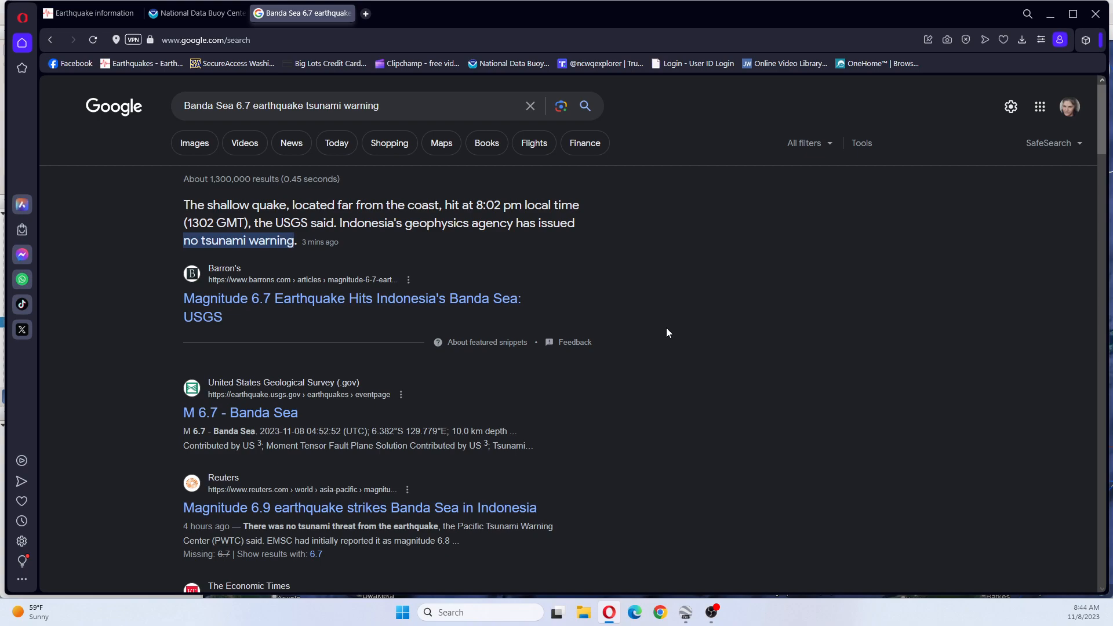
{"action": "scroll", "scroll_direction": "down", "scroll_amount": 3}
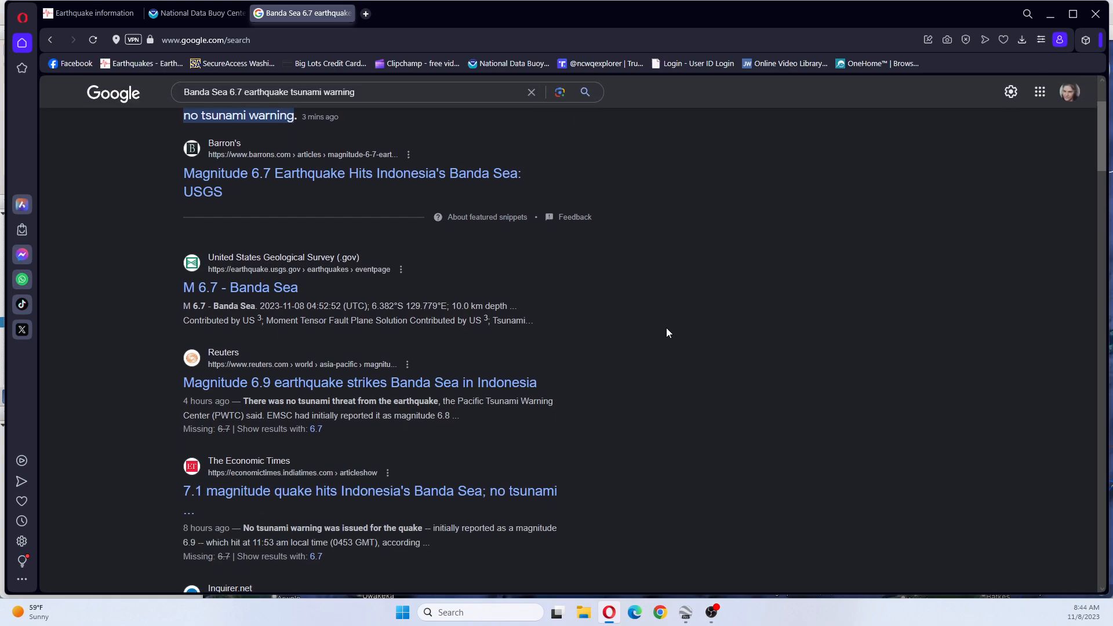
{"action": "scroll", "scroll_direction": "down", "scroll_amount": 3}
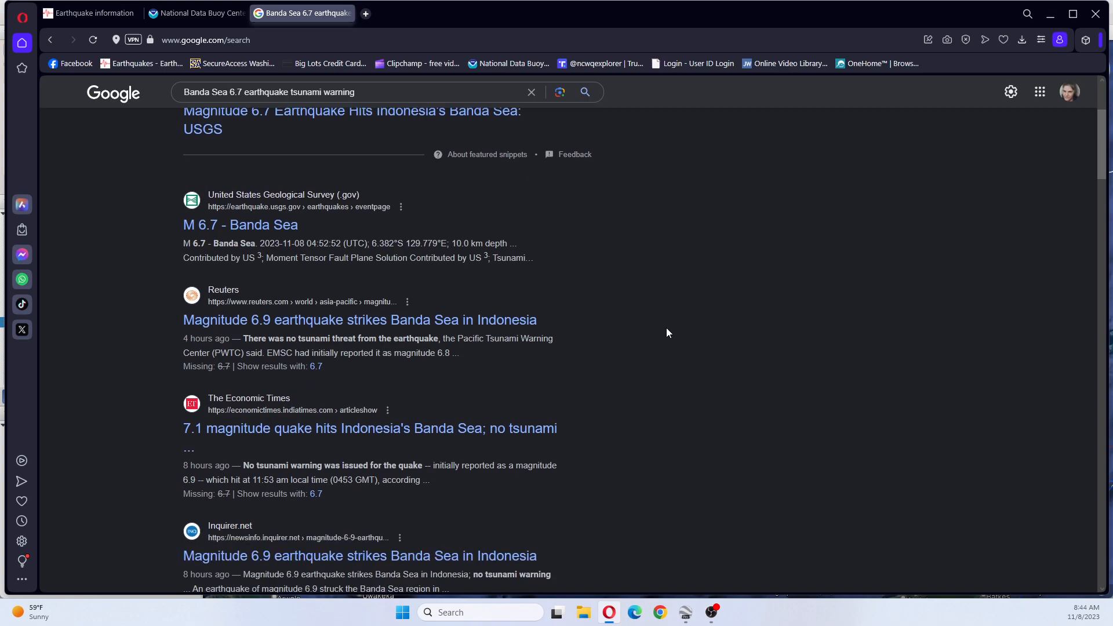
{"action": "scroll", "scroll_direction": "down", "scroll_amount": 3}
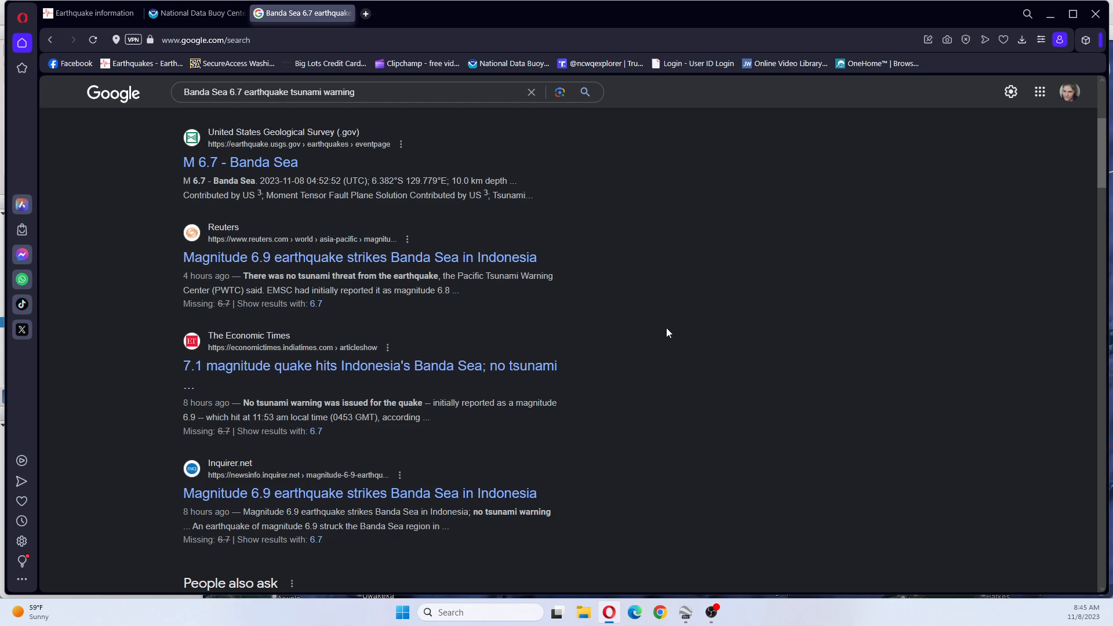
{"action": "scroll", "scroll_direction": "down", "scroll_amount": 3}
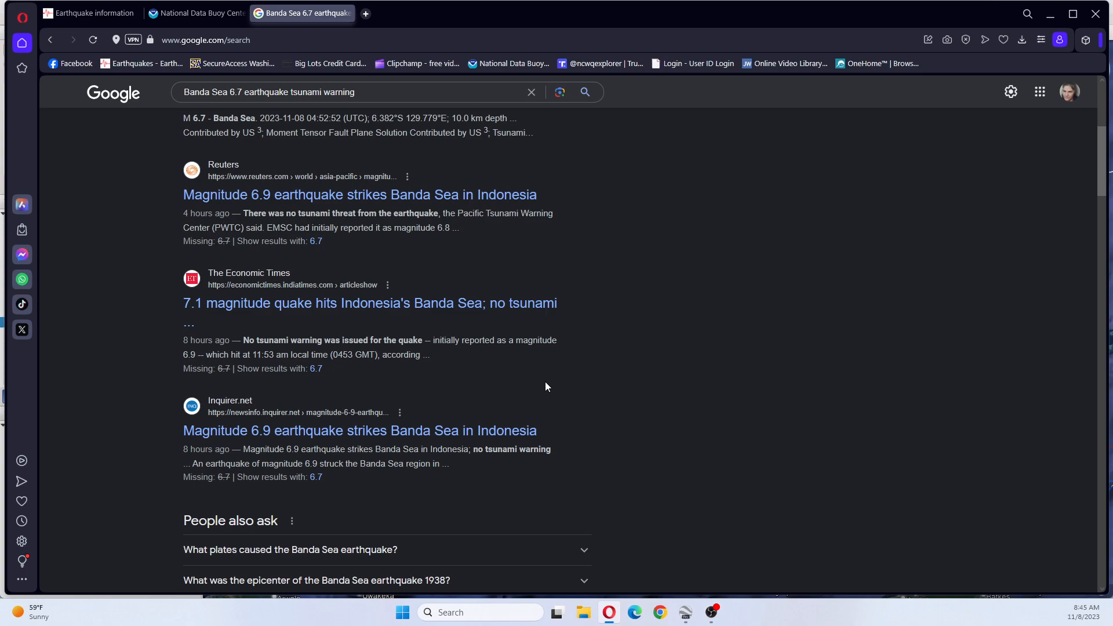
{"action": "scroll", "scroll_direction": "down", "scroll_amount": 3}
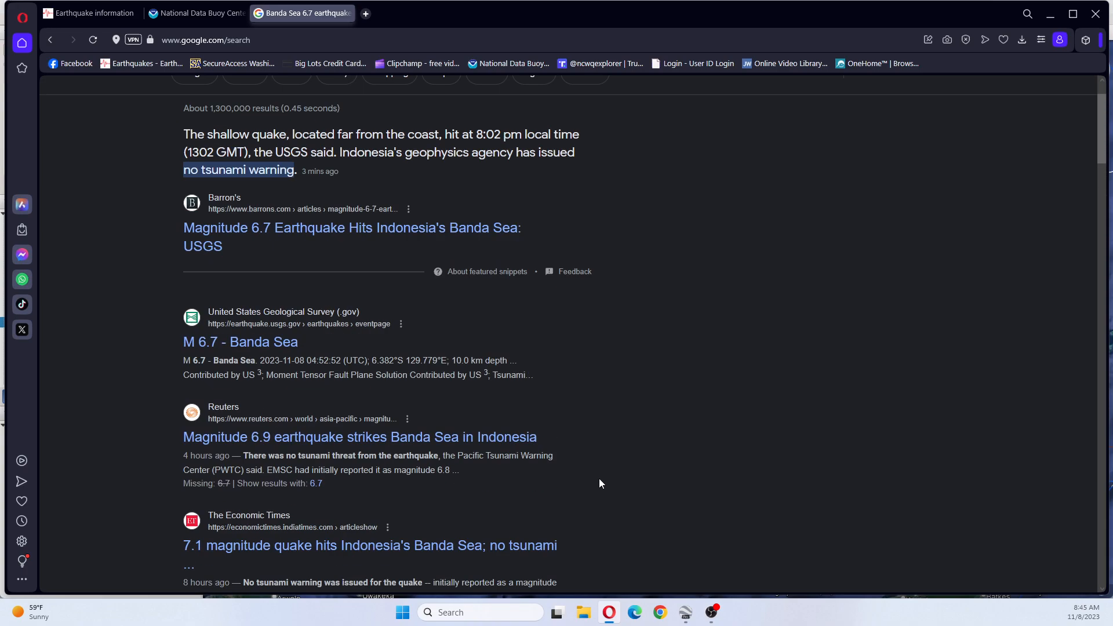
On the NDBC map, identify Station 56003, Indian Ocean 2 NNE of Dampier.
{"action": "left_click", "coordinate": [196, 13]}
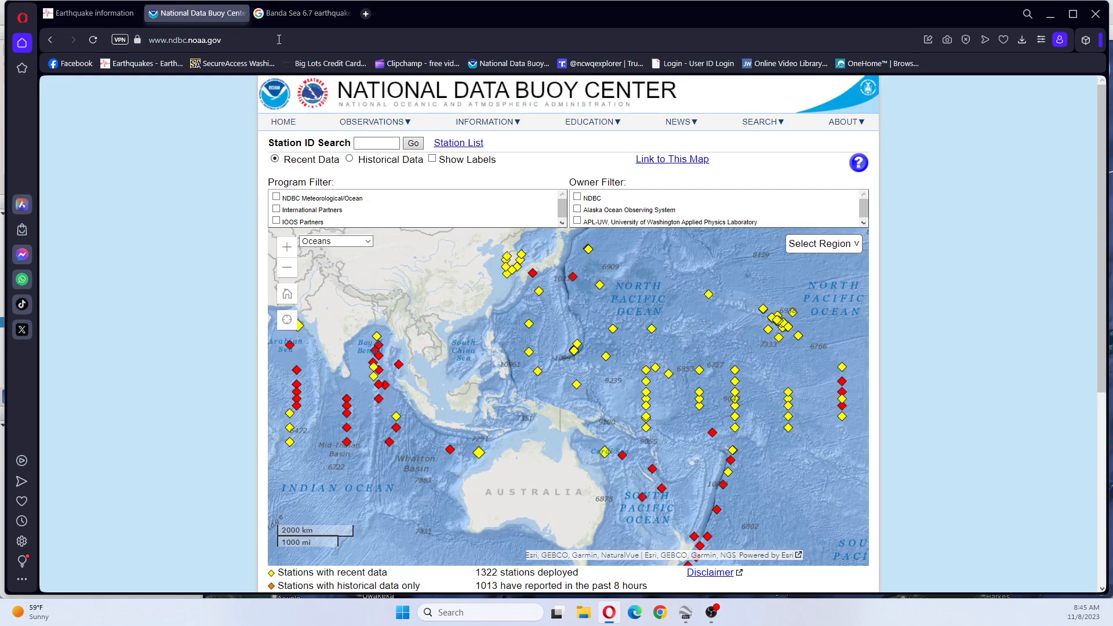
{"action": "mouse_move", "coordinate": [535, 453]}
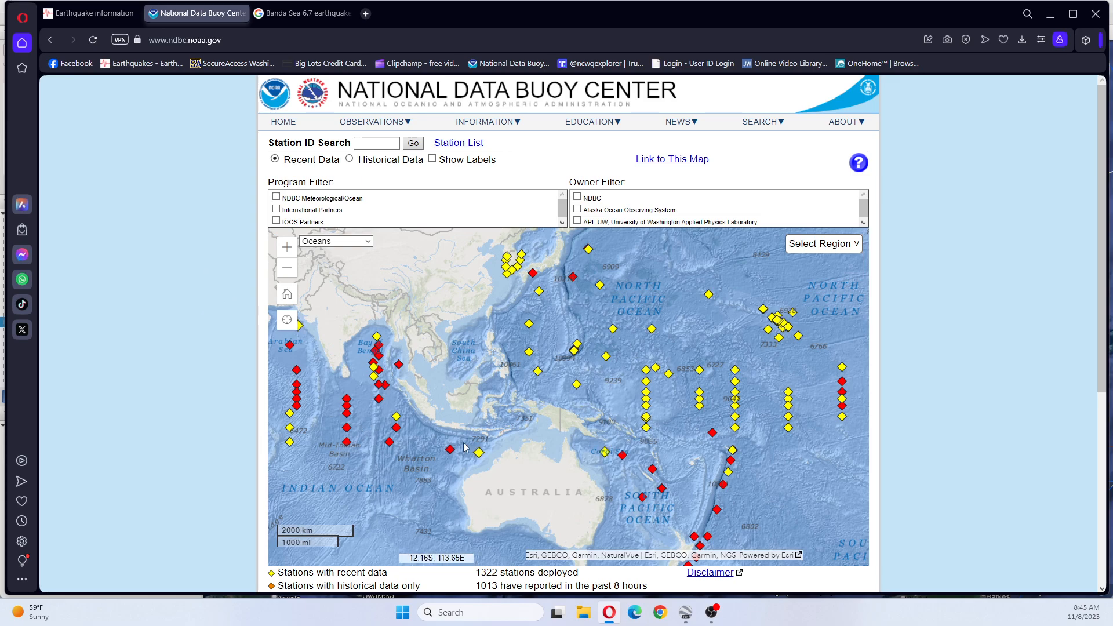
{"action": "left_click", "coordinate": [480, 454]}
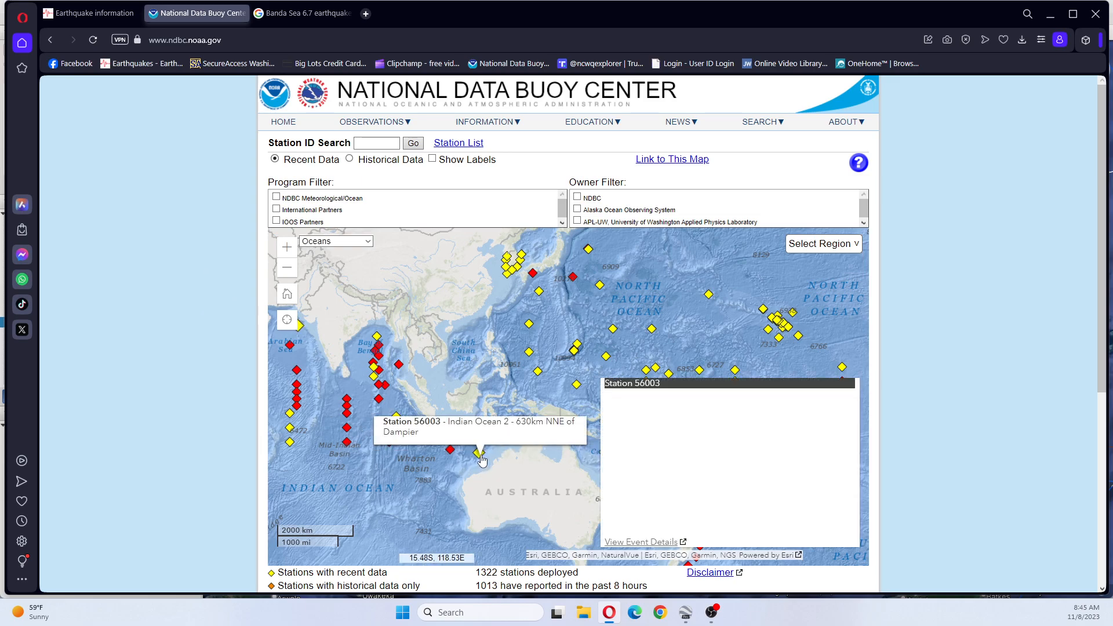
{"action": "left_click", "coordinate": [481, 456]}
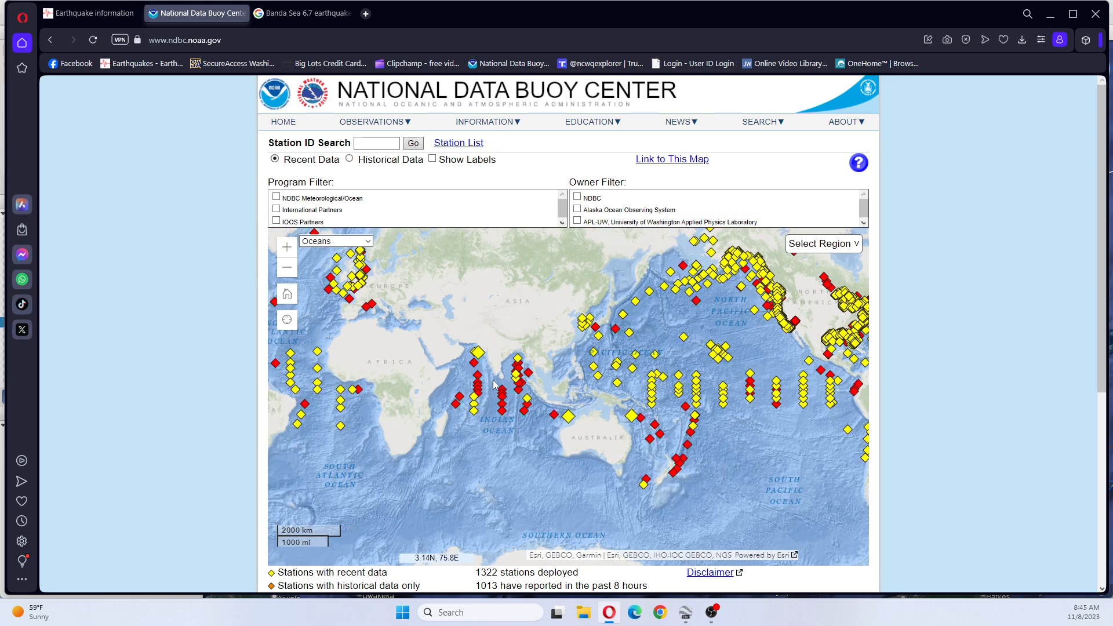
{"action": "mouse_move", "coordinate": [478, 352]}
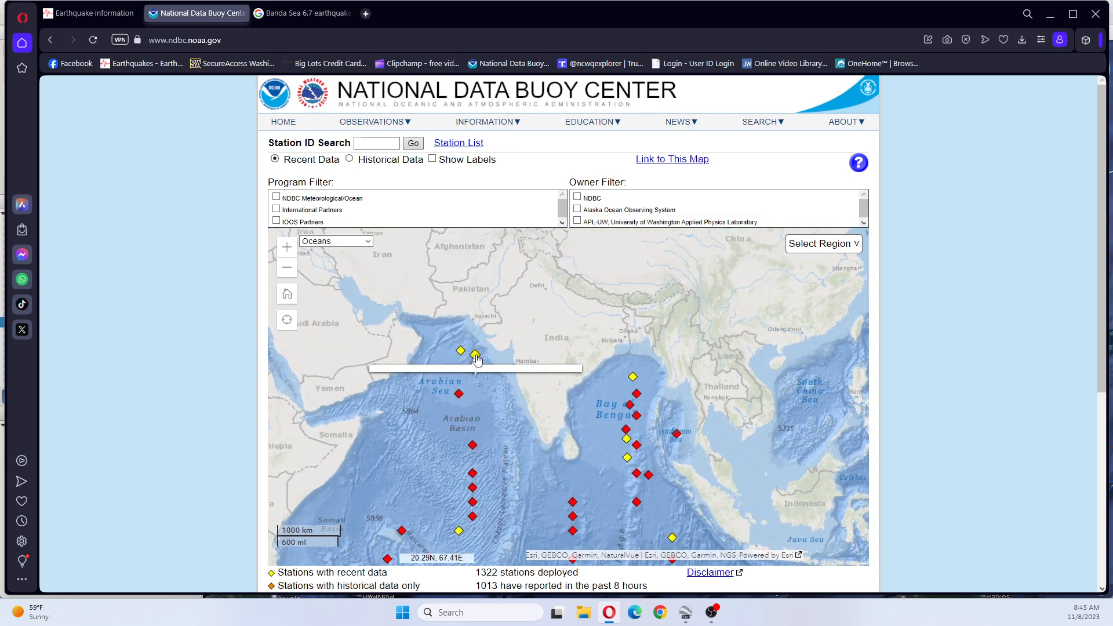
Show the water column height chart for Station 23226 in the Arabian Sea.
{"action": "left_click", "coordinate": [476, 357]}
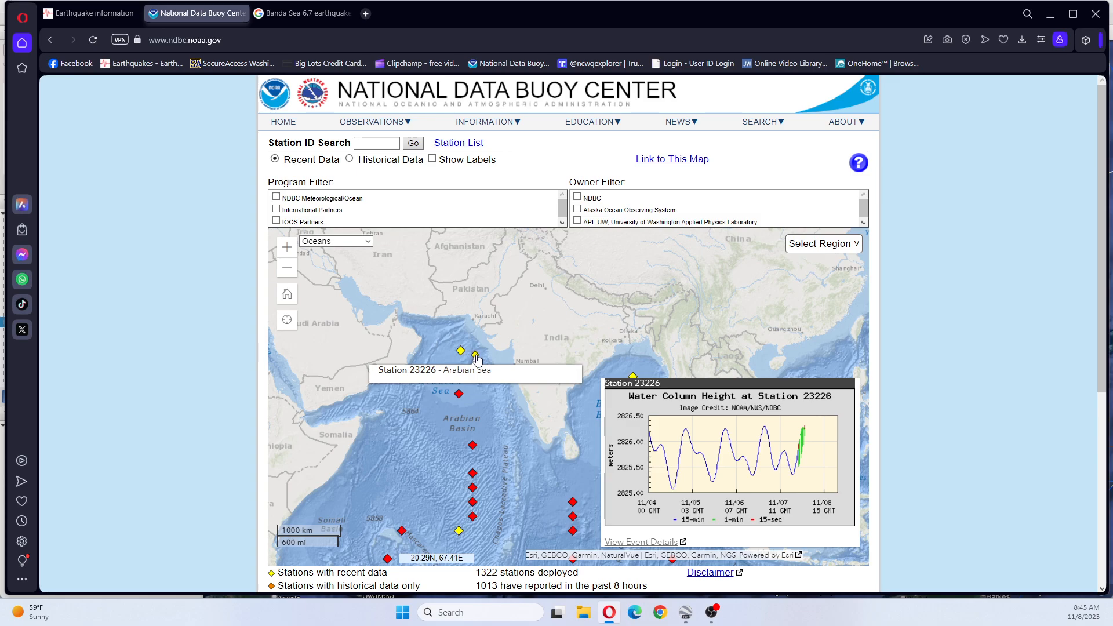
{"action": "mouse_move", "coordinate": [437, 361]}
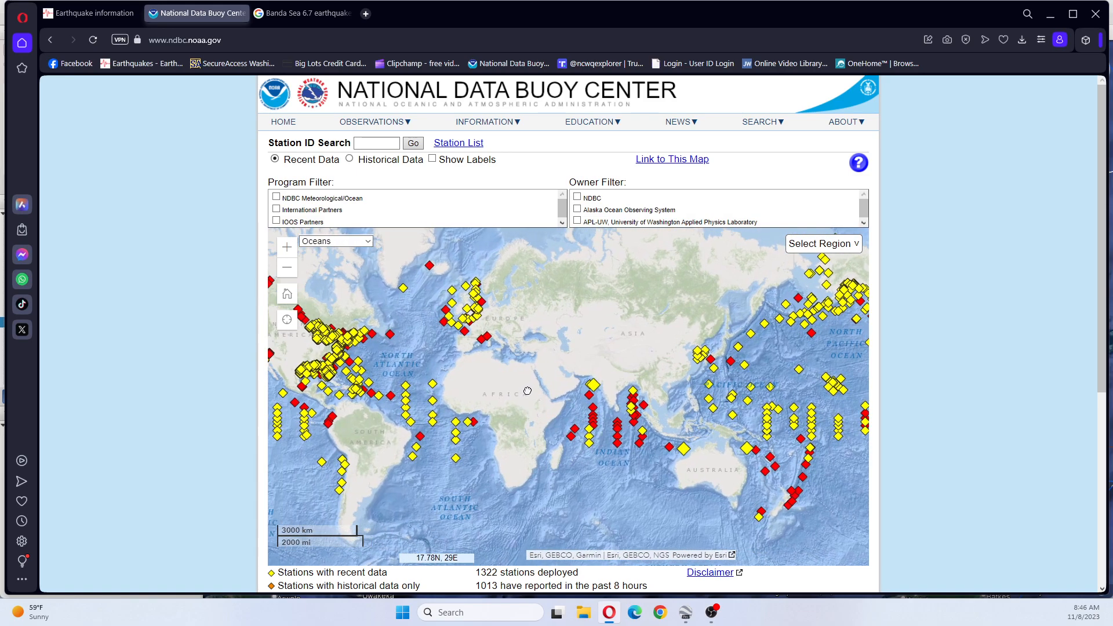
Pan the buoy map east to center the Indian and Pacific Ocean stations.
{"action": "left_click_drag", "start_coordinate": [527, 391], "coordinate": [455, 382]}
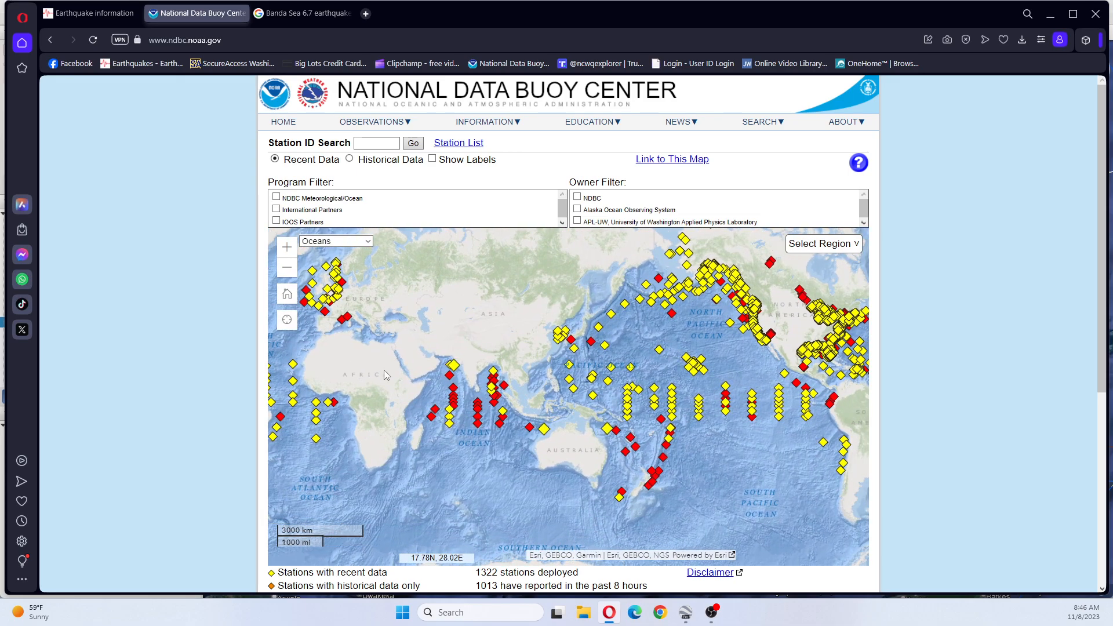
{"action": "mouse_move", "coordinate": [455, 370]}
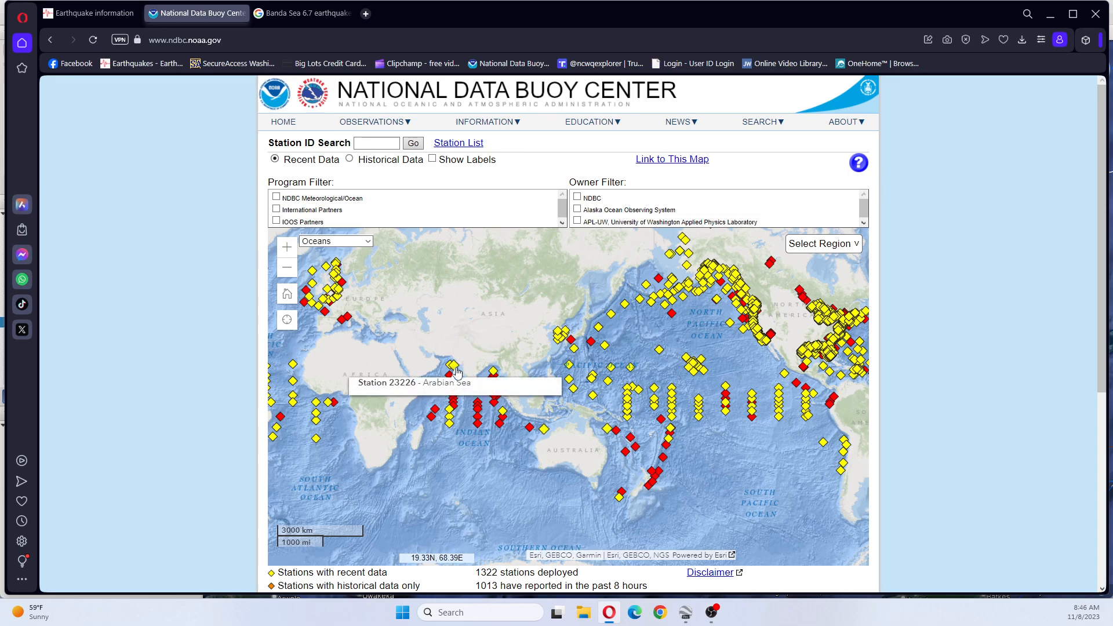
{"action": "mouse_move", "coordinate": [604, 433]}
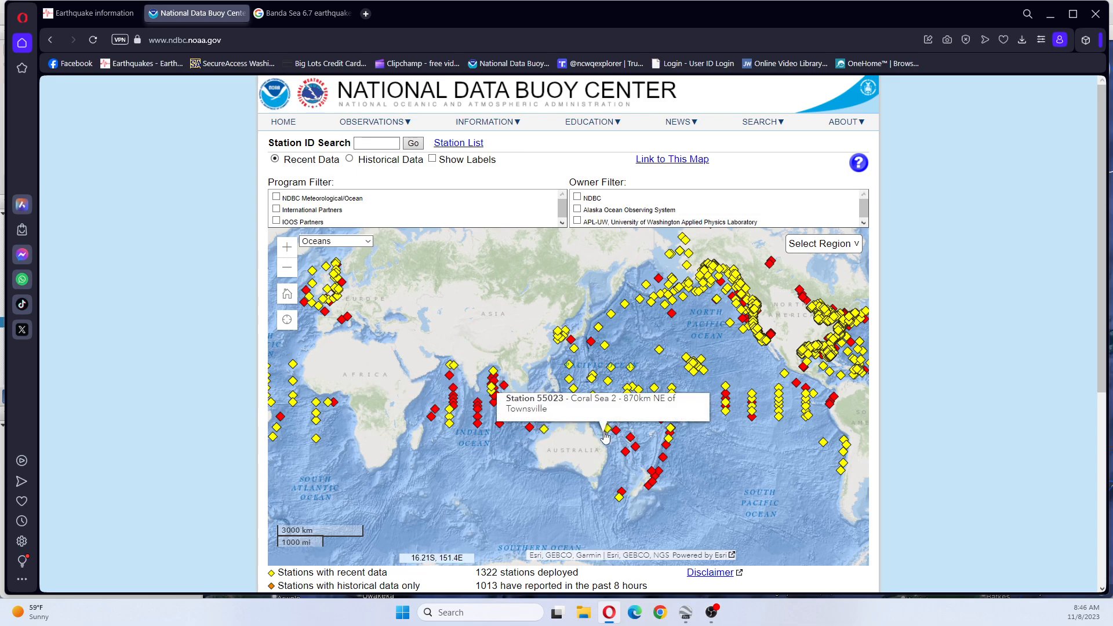
{"action": "mouse_move", "coordinate": [509, 467]}
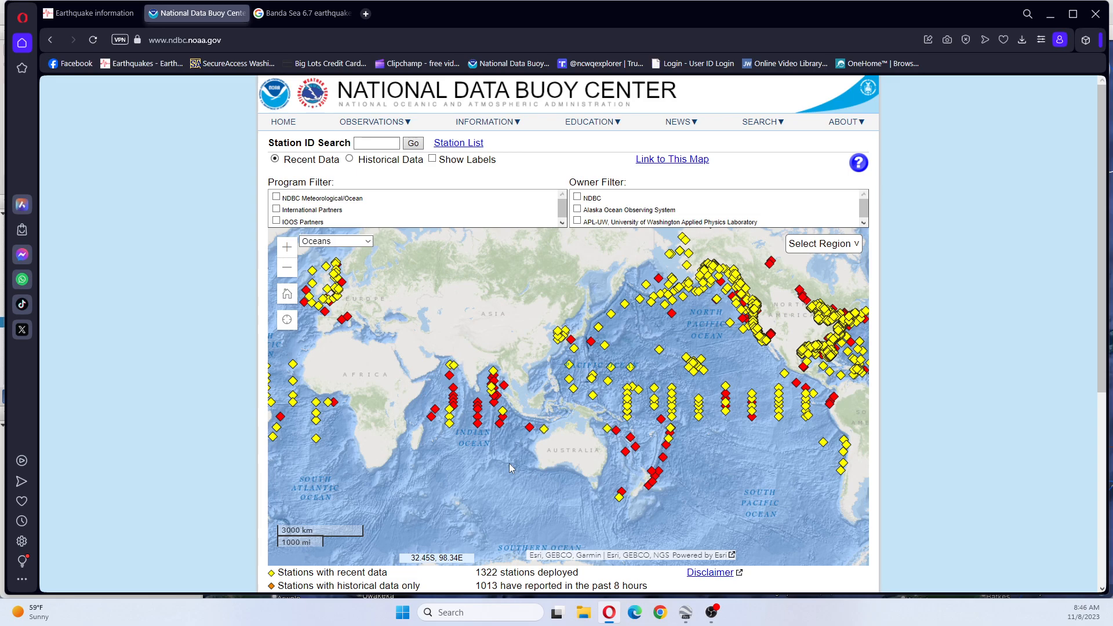
{"action": "mouse_move", "coordinate": [732, 442]}
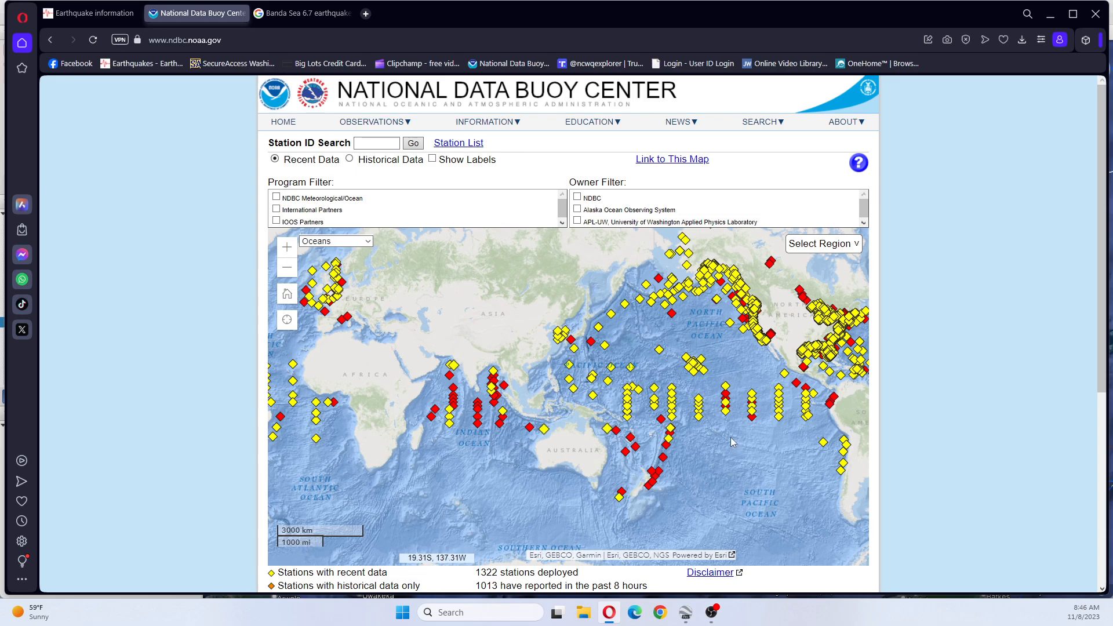